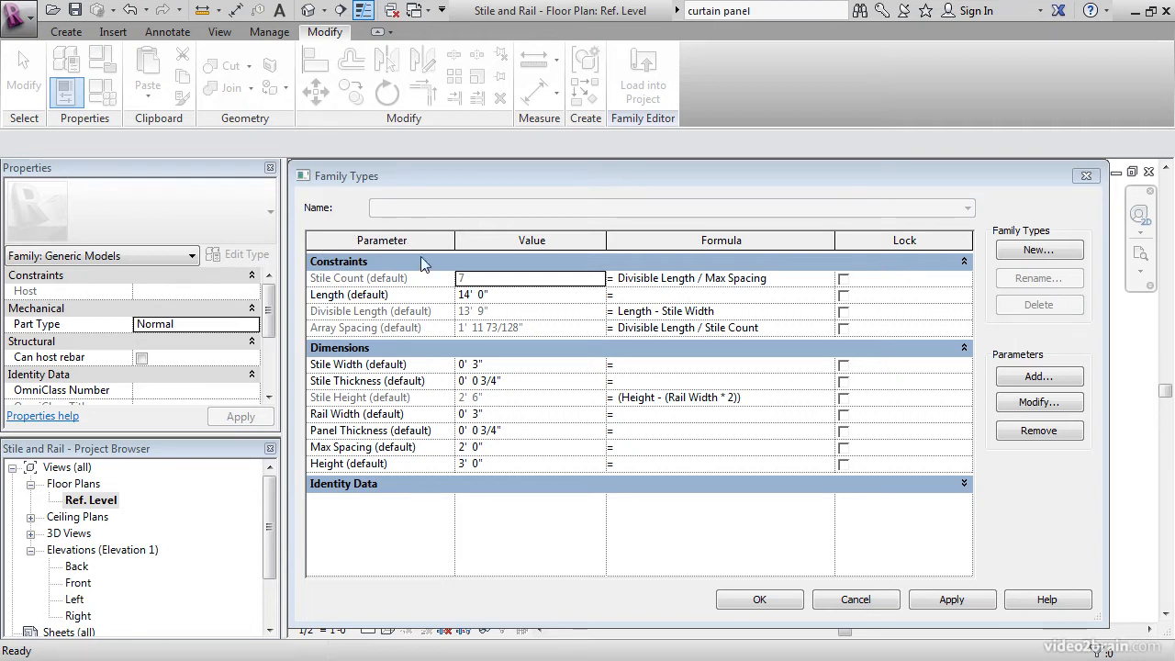
pyautogui.moveTo(371, 264)
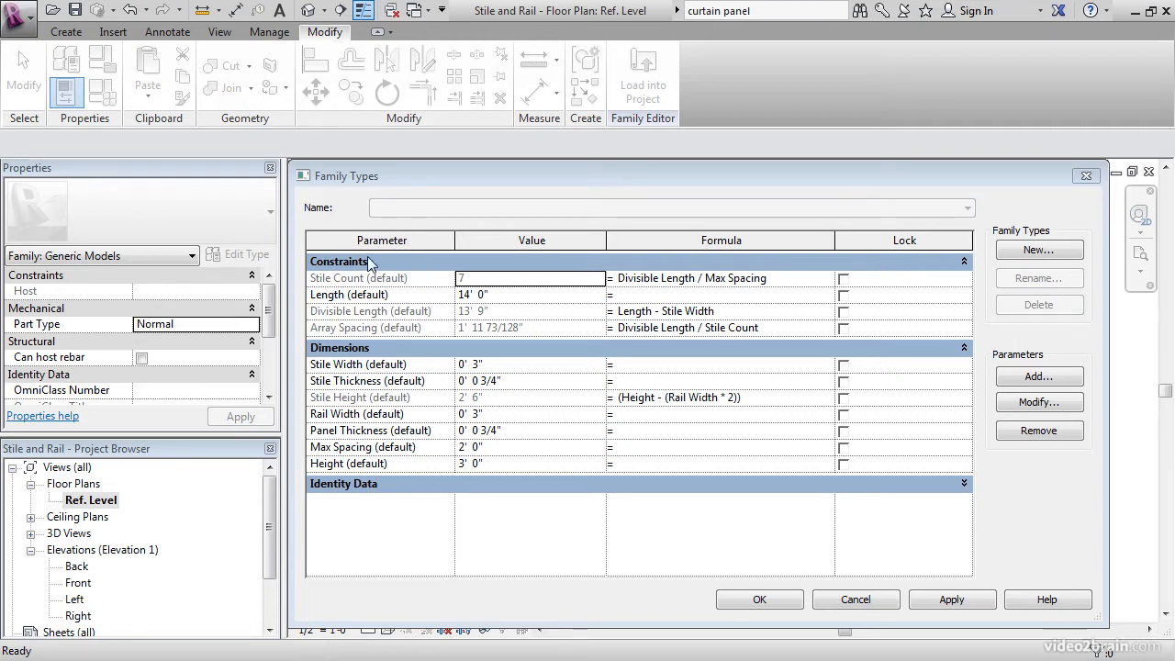
pyautogui.moveTo(395, 285)
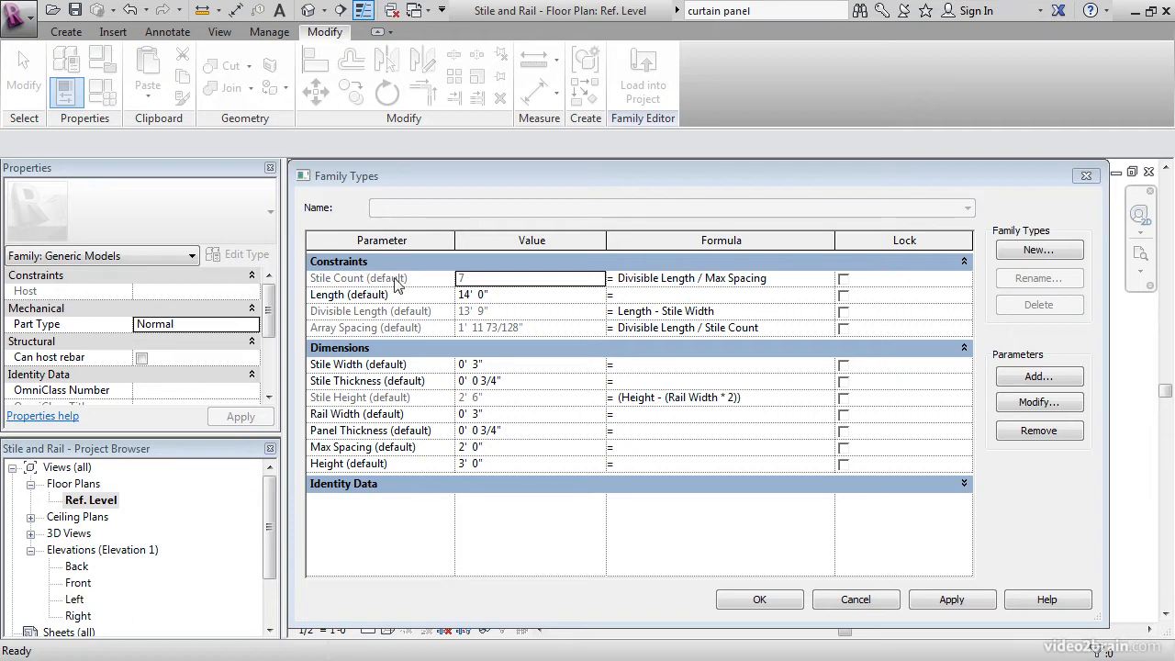
pyautogui.moveTo(377, 286)
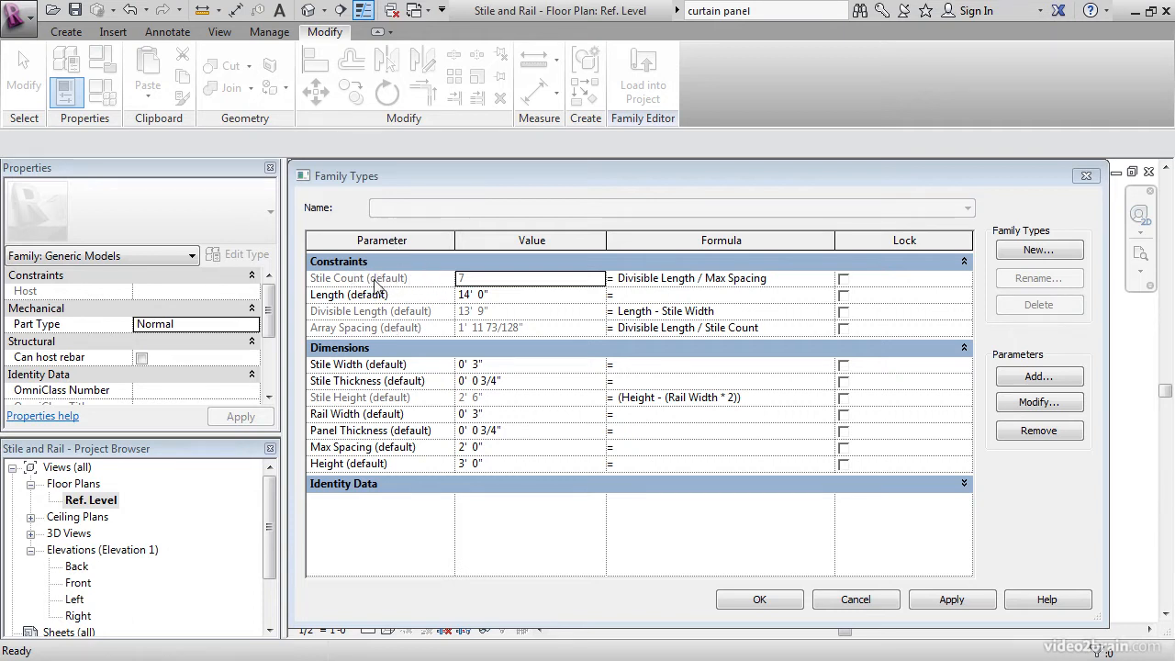
pyautogui.moveTo(363, 280)
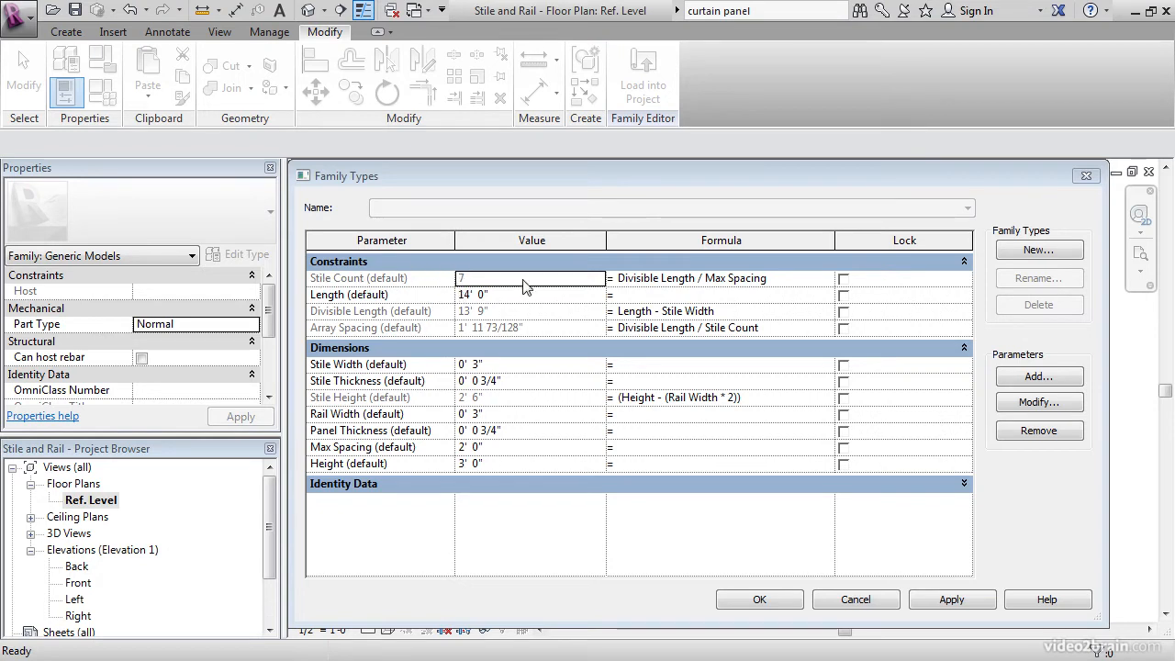
pyautogui.moveTo(565, 266)
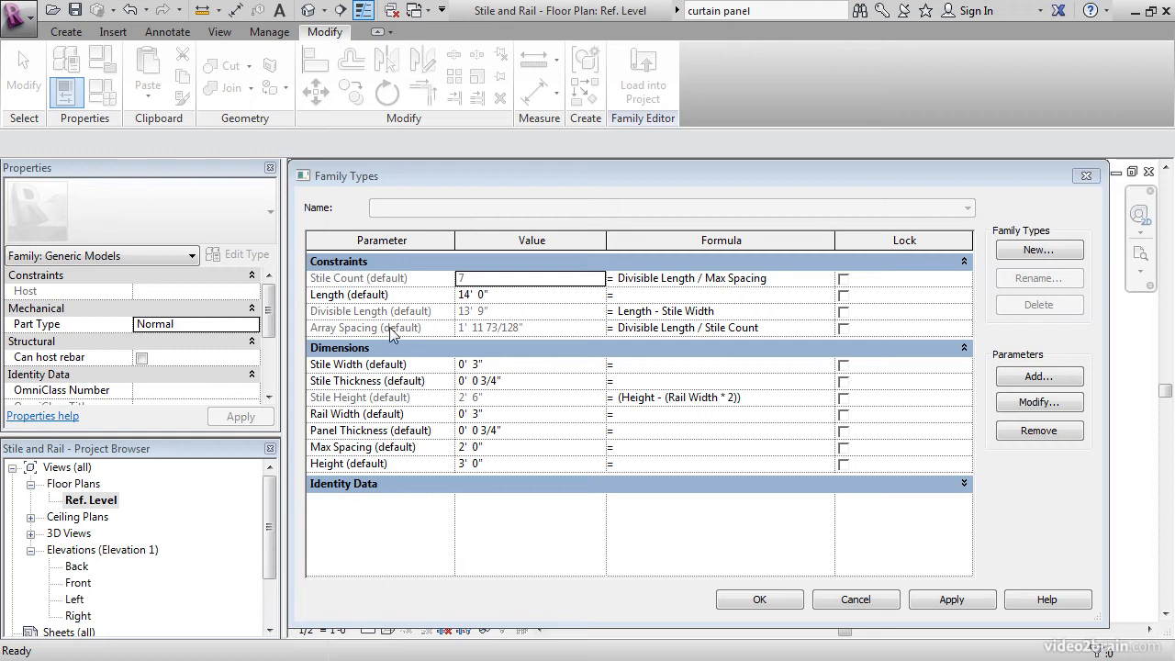
pyautogui.moveTo(503, 333)
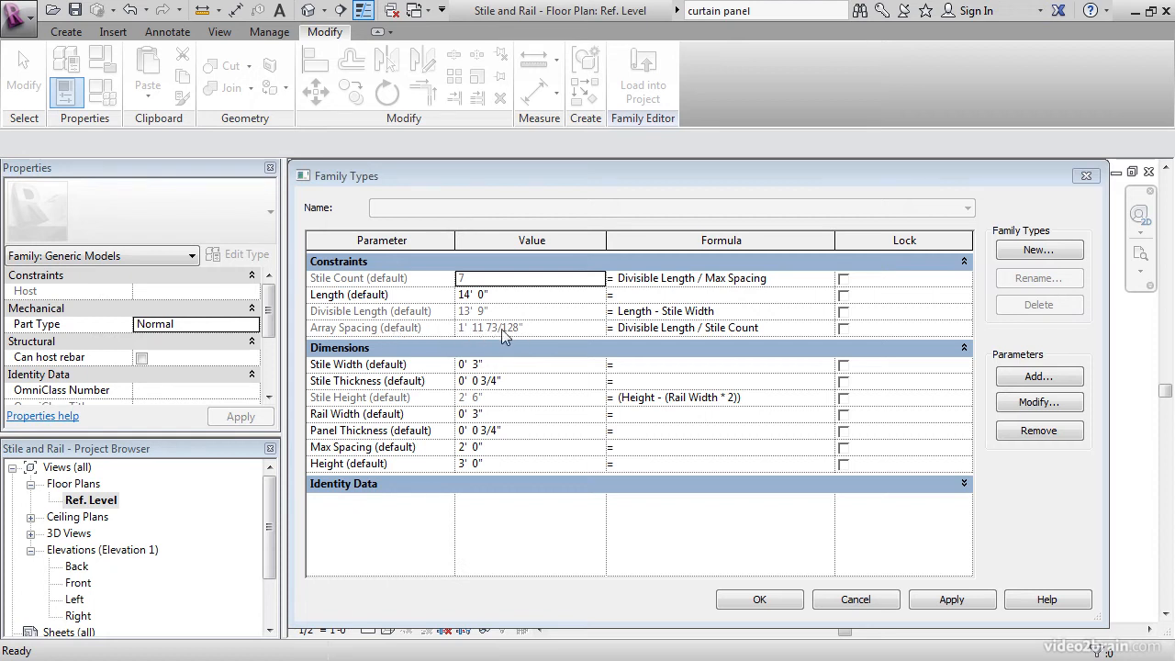
pyautogui.moveTo(502, 335)
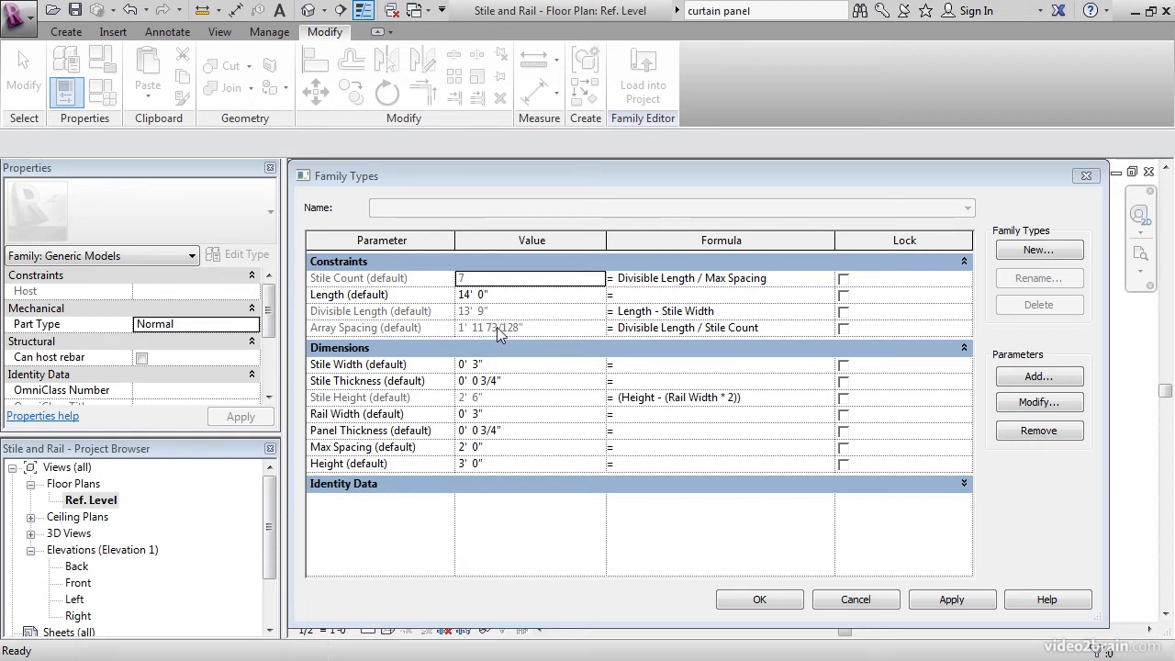
# Close Family Types and align frame edges to reference planes in the Left and Right elevations
pyautogui.click(759, 598)
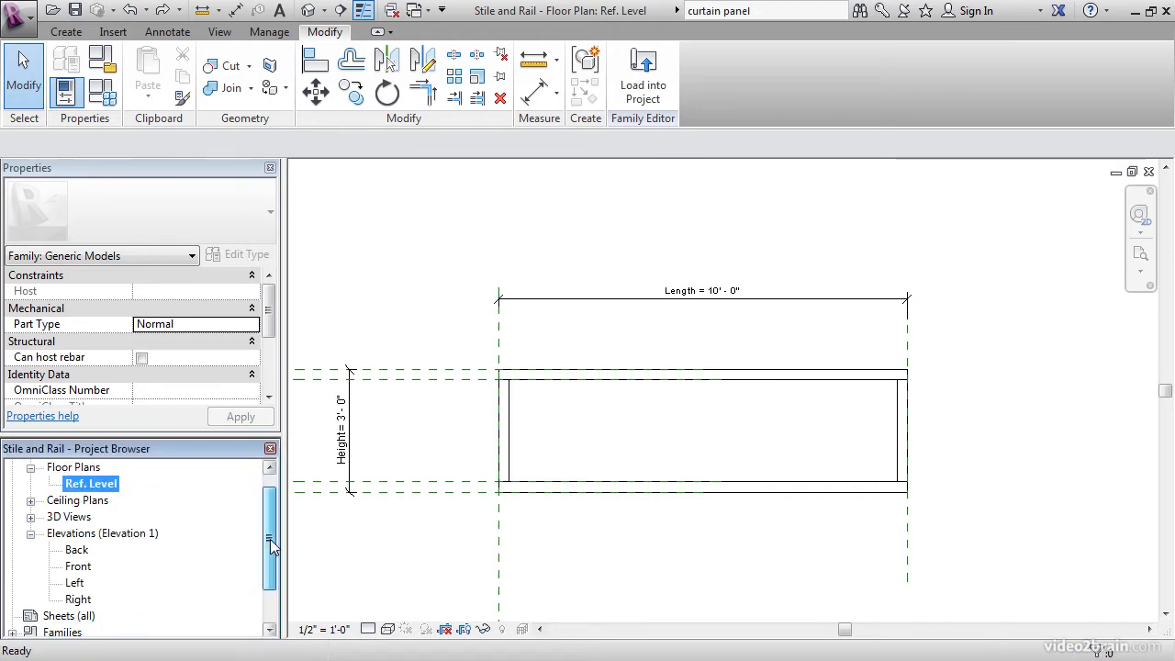
pyautogui.doubleClick(74, 582)
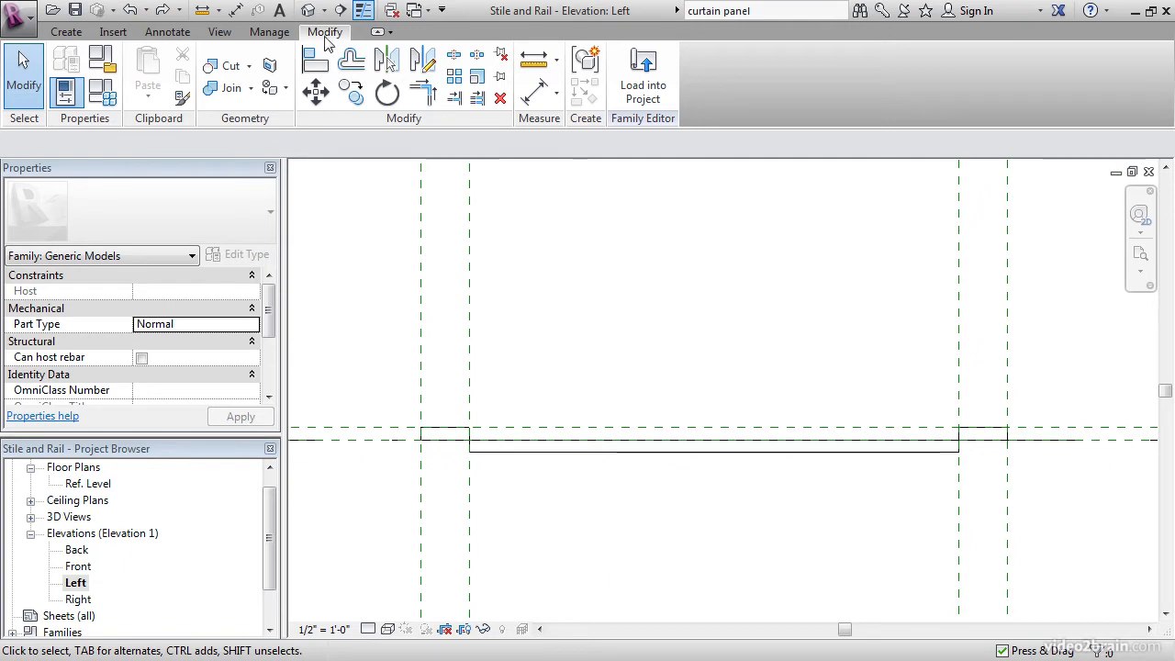
pyautogui.click(315, 58)
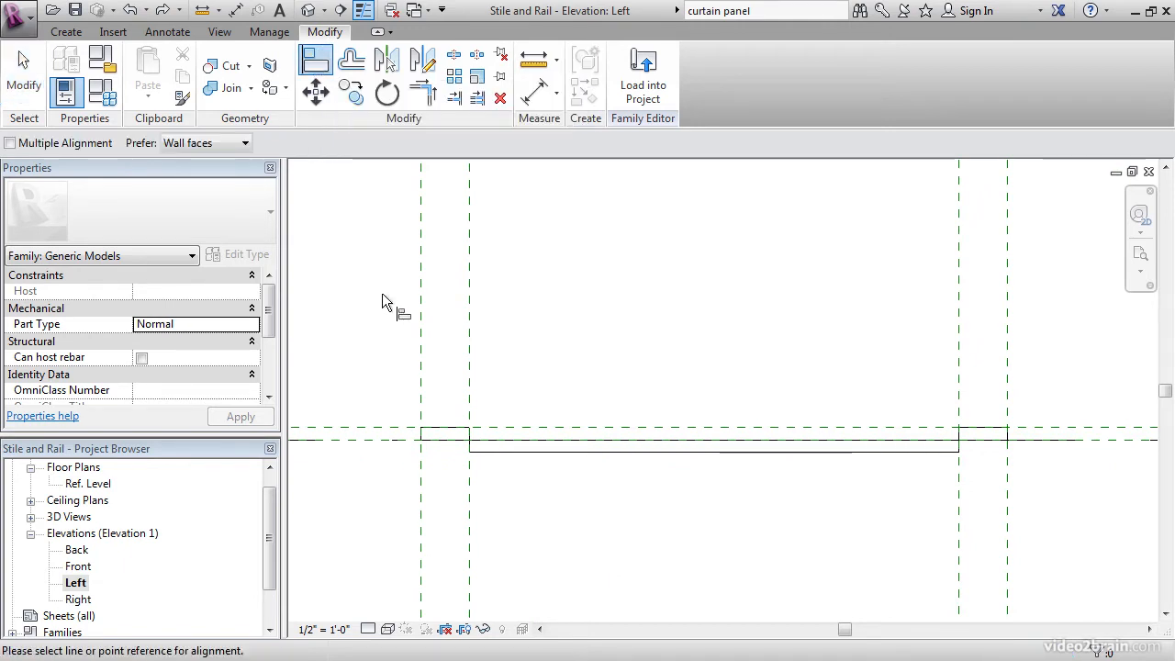
pyautogui.moveTo(375, 436)
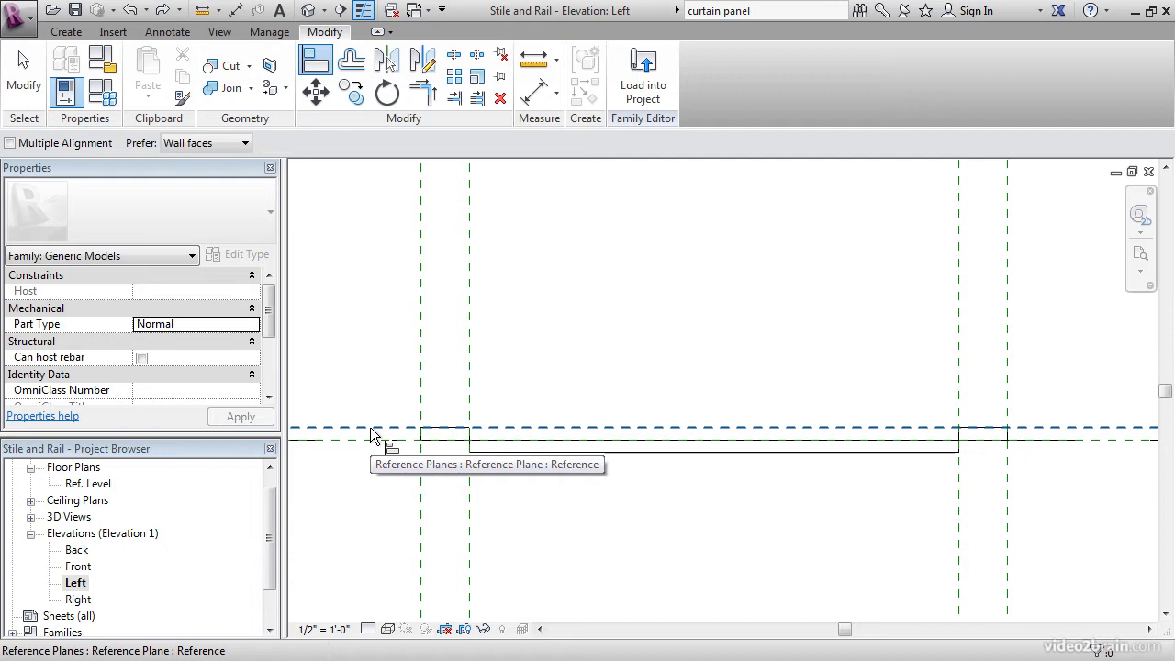
pyautogui.moveTo(494, 448)
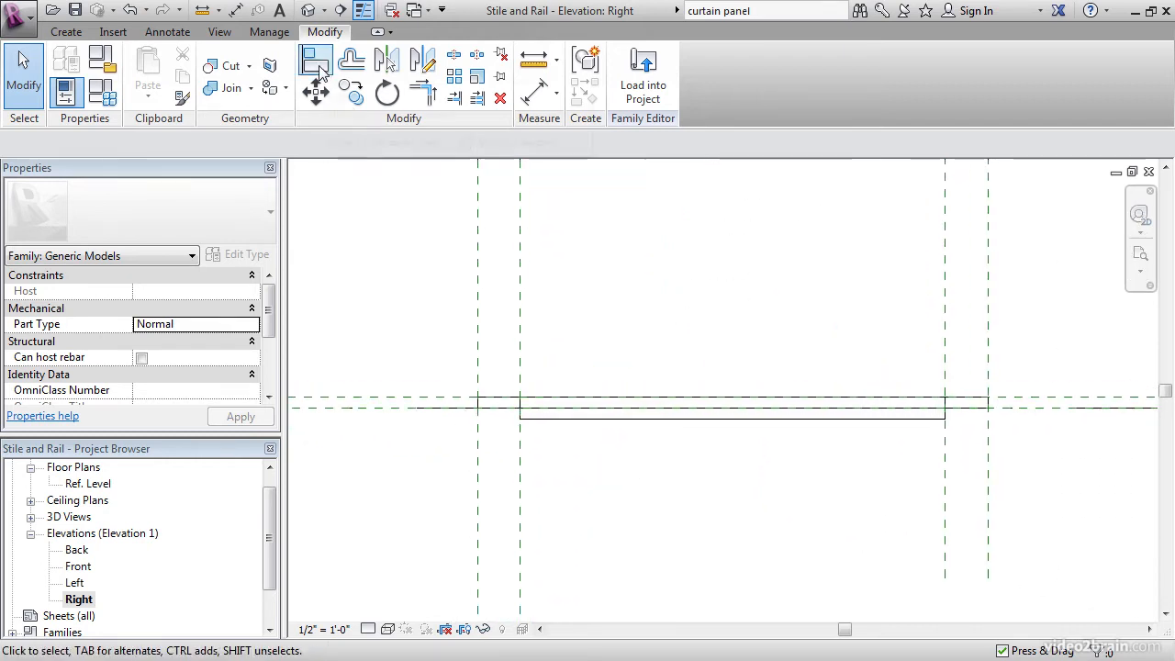
pyautogui.click(315, 58)
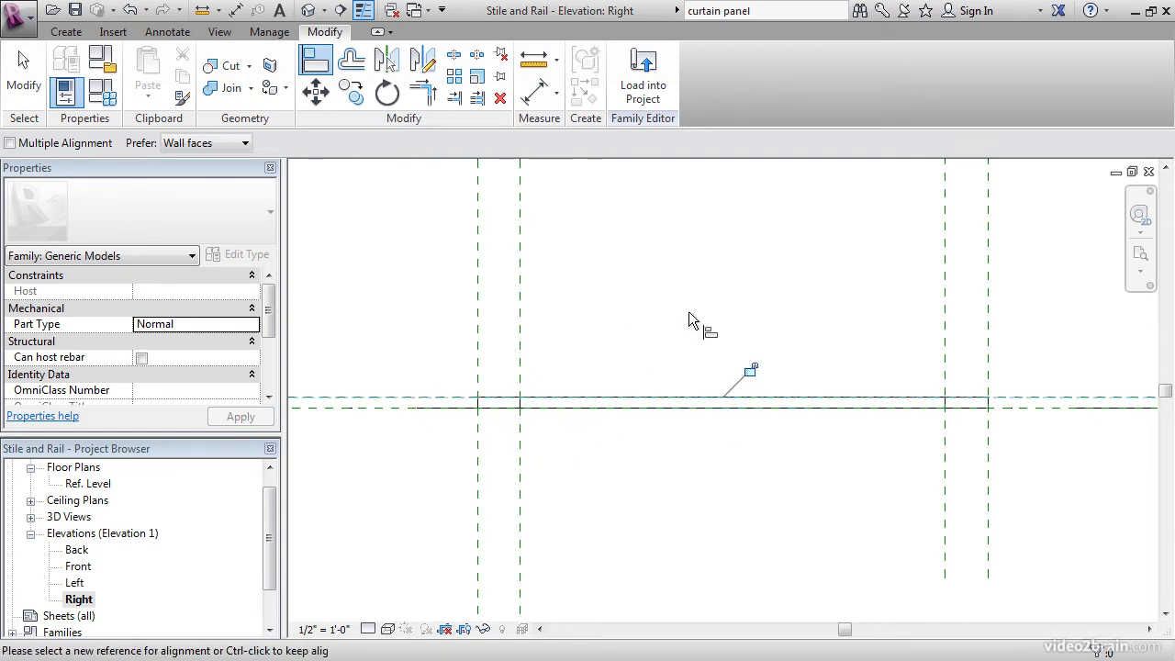
pyautogui.moveTo(568, 200)
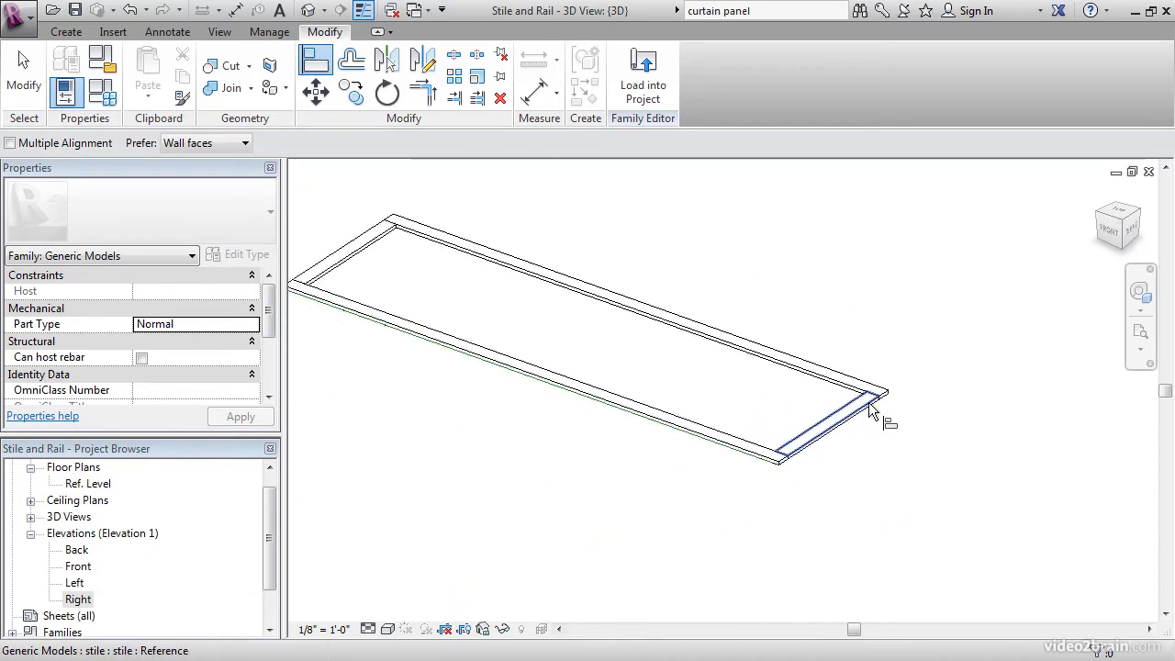
# Orbit the 3D view to inspect the rectangular stile-and-rail frame
pyautogui.moveTo(872, 413); pyautogui.dragTo(882, 386)
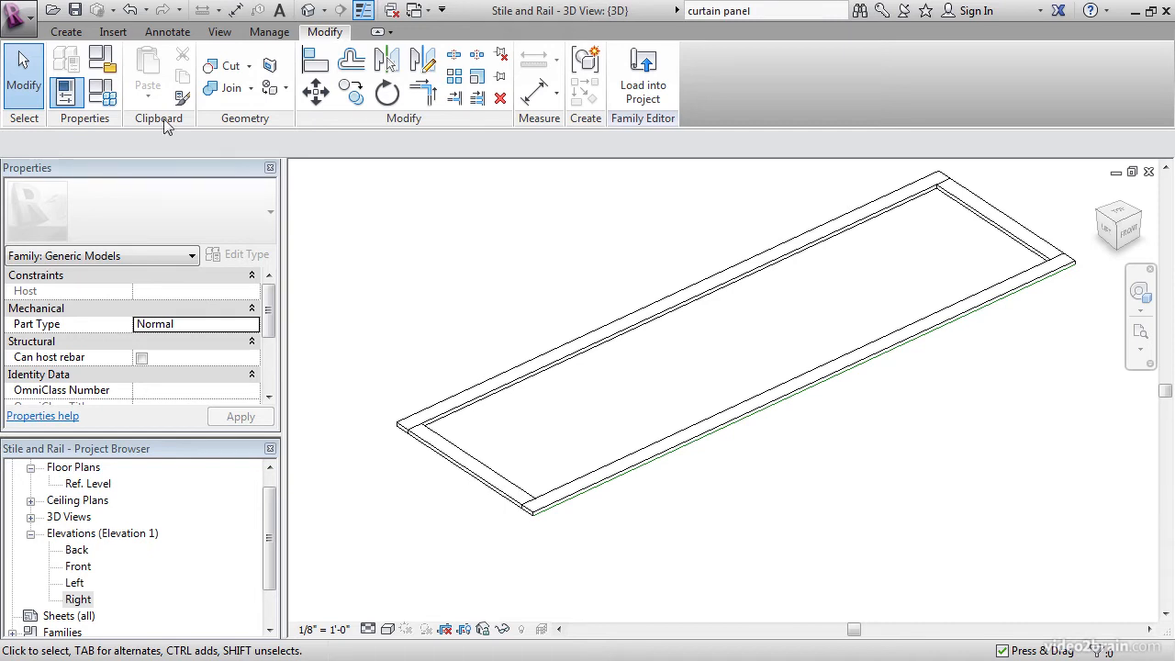
pyautogui.click(468, 468)
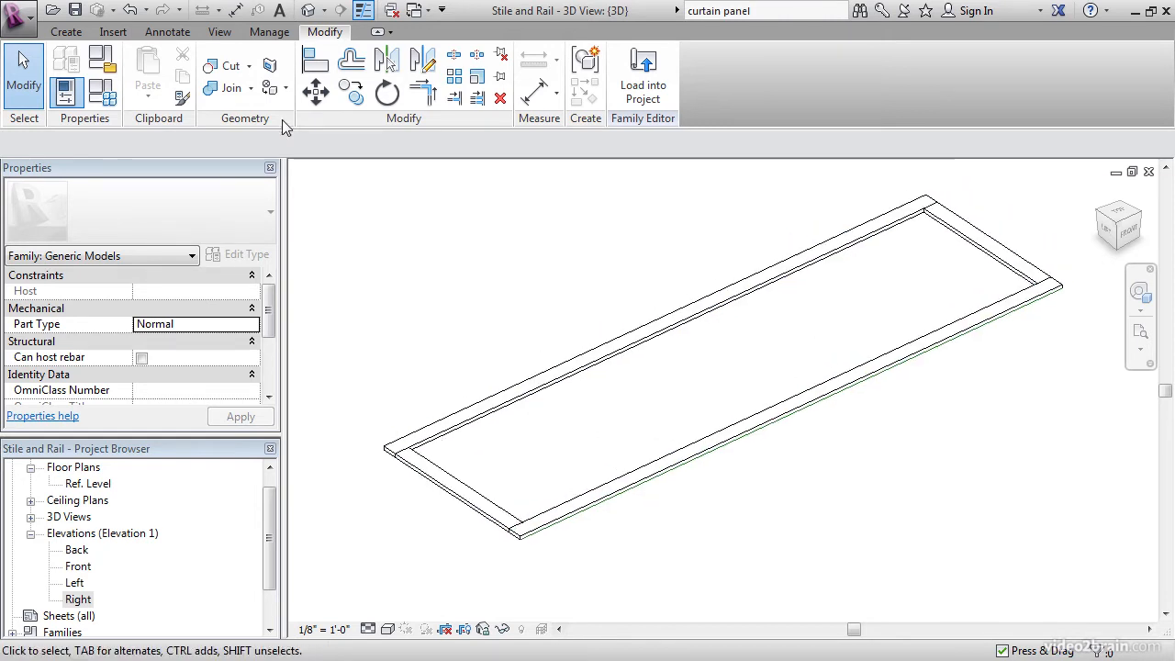
pyautogui.moveTo(102, 92)
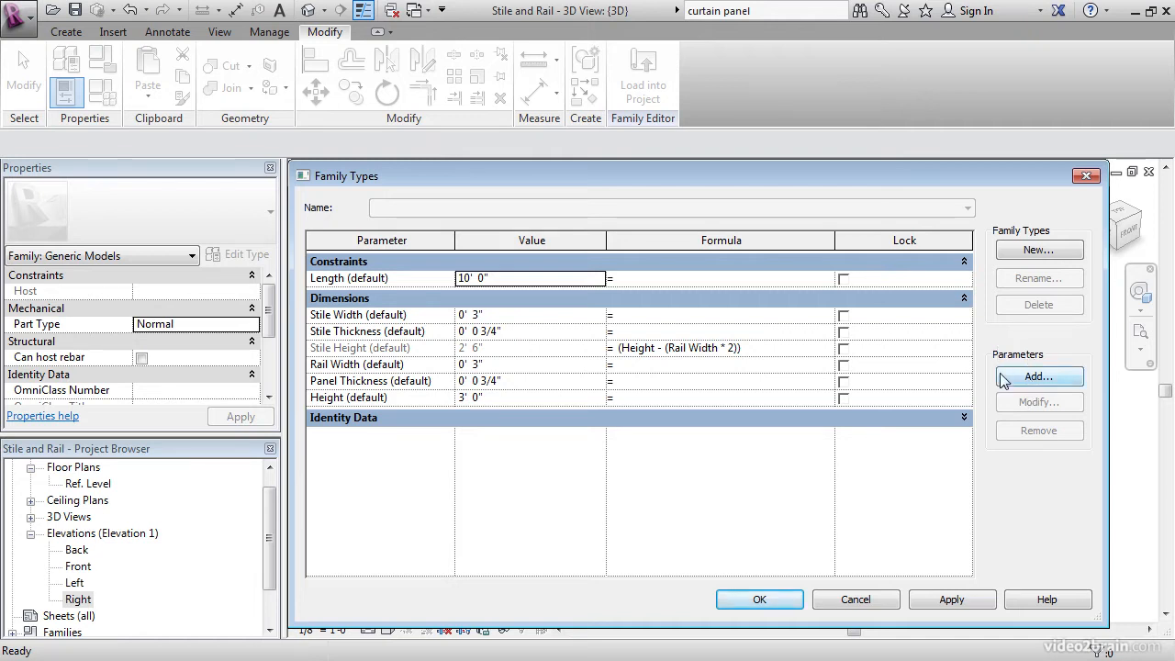
# Add a 'Stile Count' integer instance parameter grouped under Constraints
pyautogui.click(1039, 376)
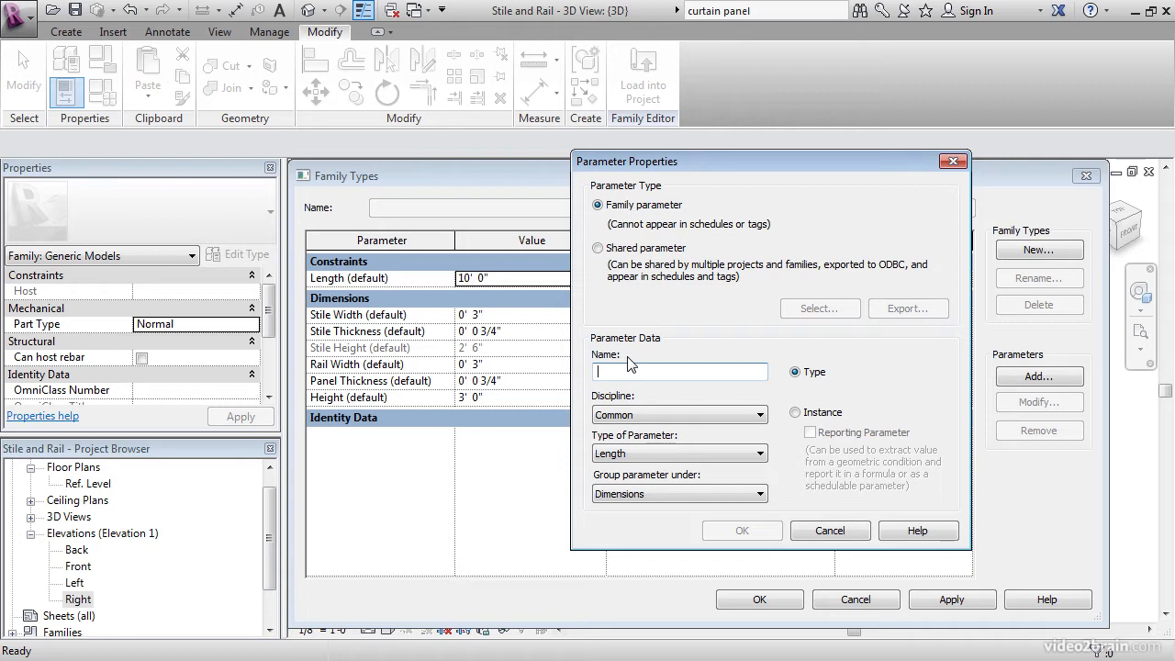
pyautogui.write('Stile')
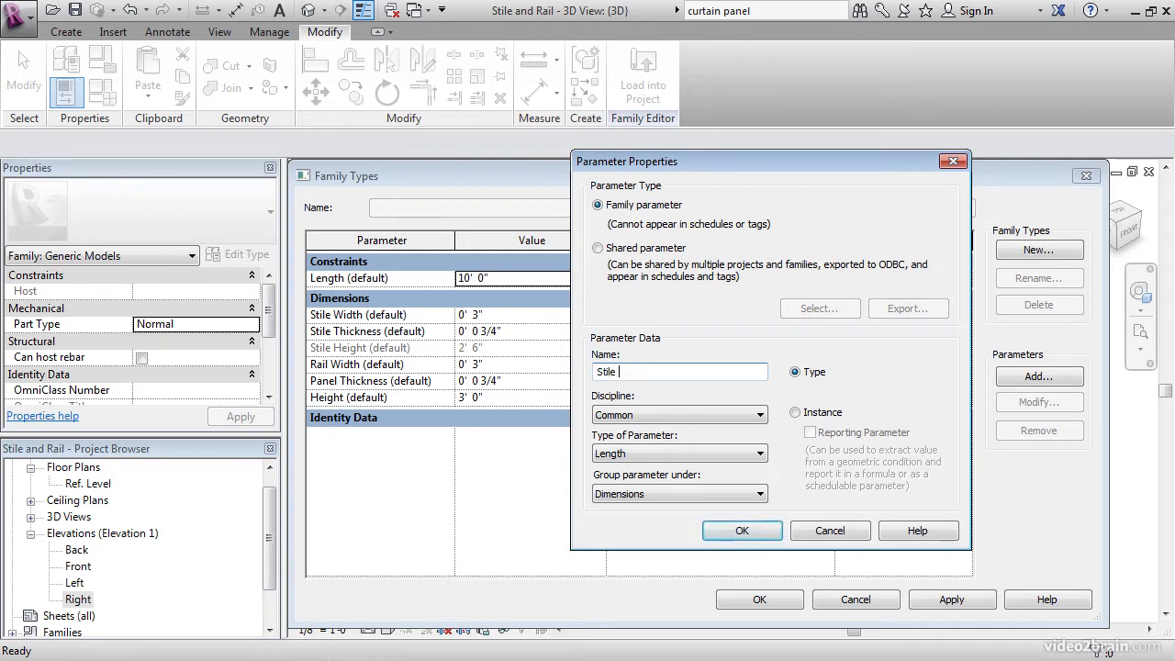
pyautogui.write('Count')
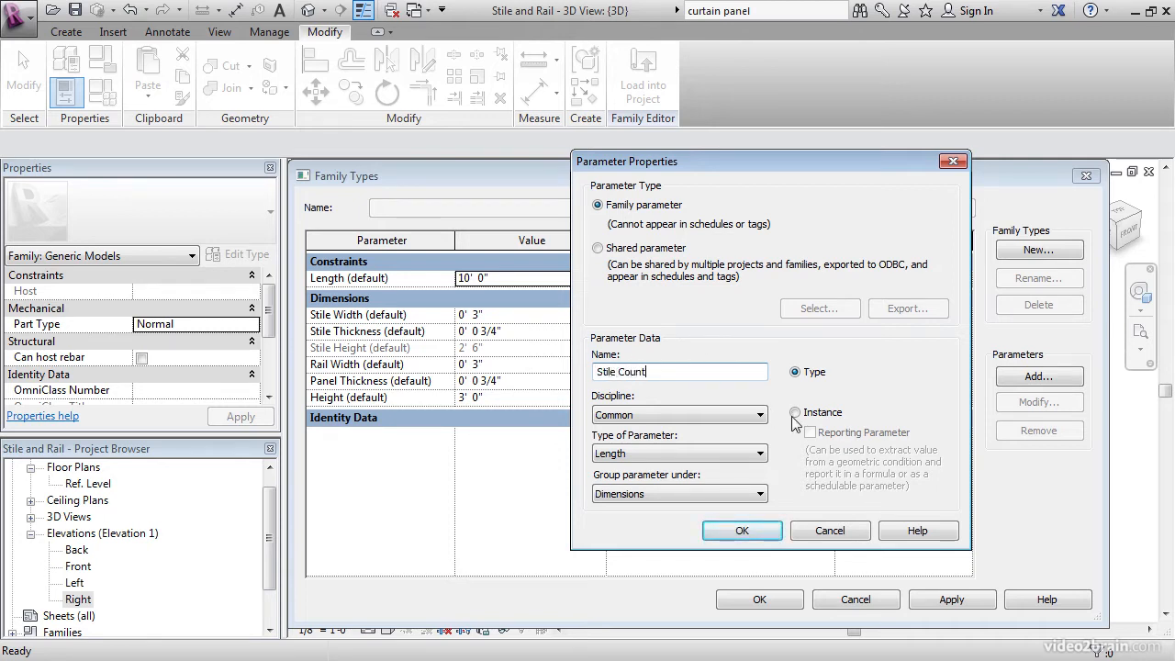
pyautogui.click(795, 412)
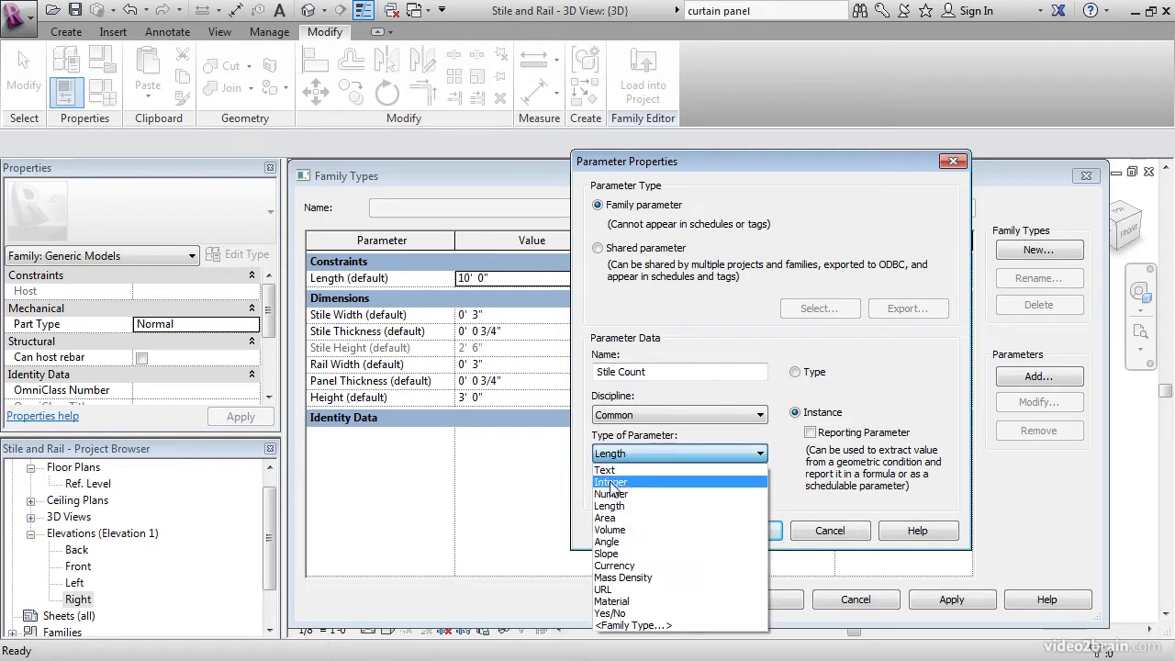
pyautogui.click(611, 482)
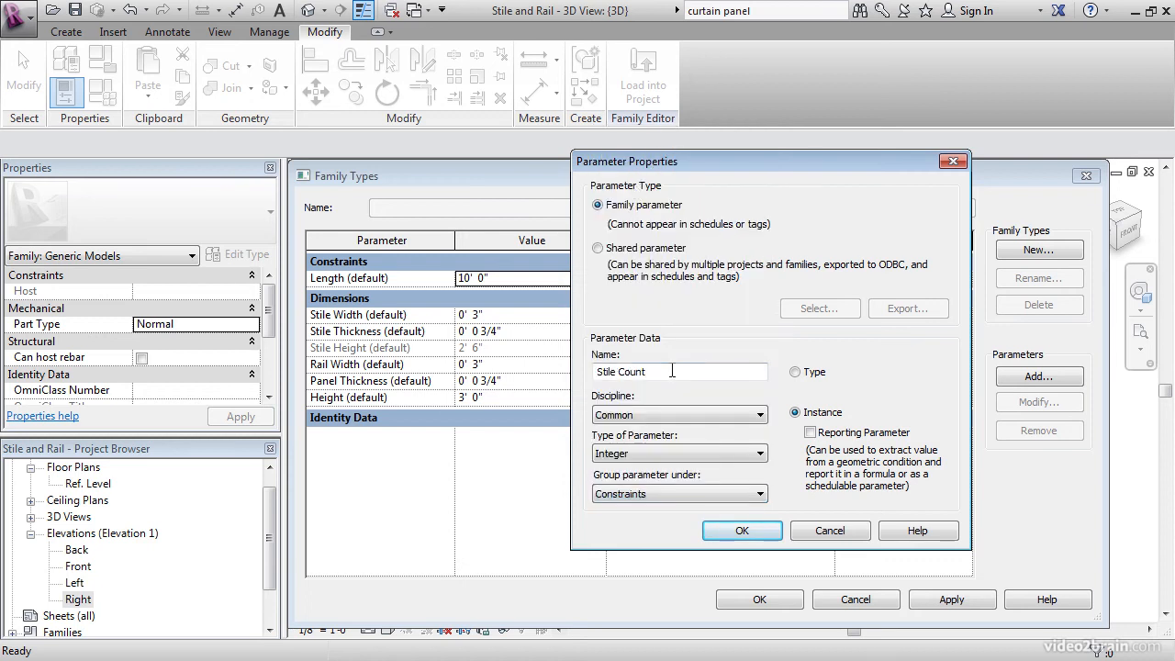
pyautogui.click(741, 530)
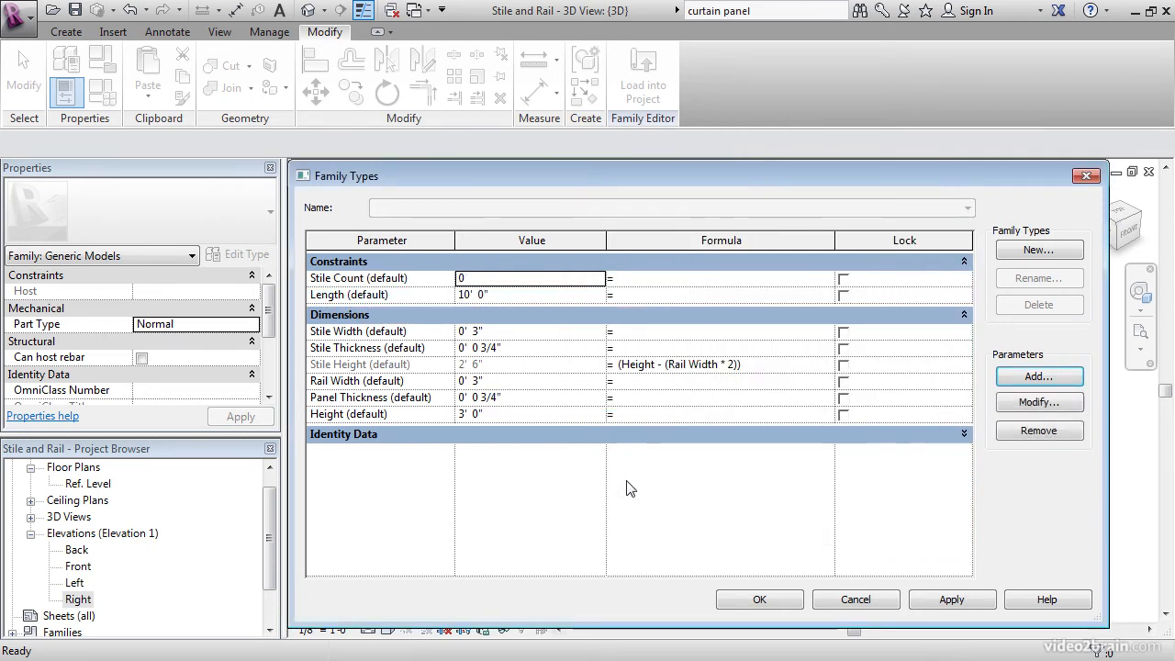
# Add an 'Array Spacing' length instance parameter grouped under Constraints
pyautogui.click(1038, 376)
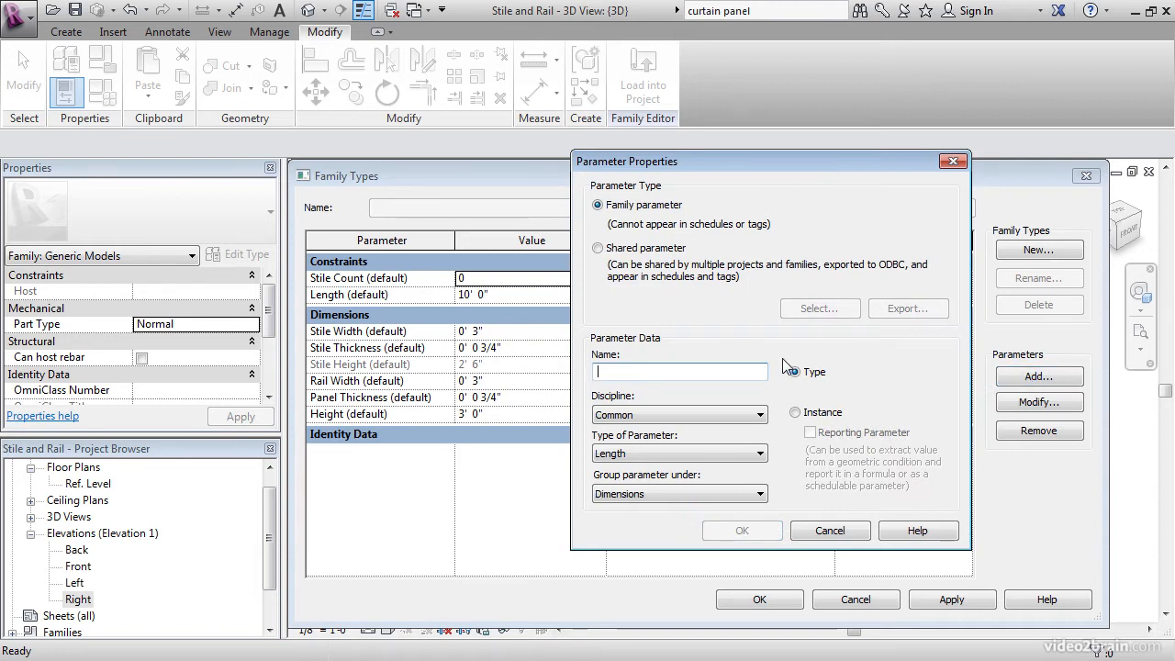
pyautogui.write('Array Spacing')
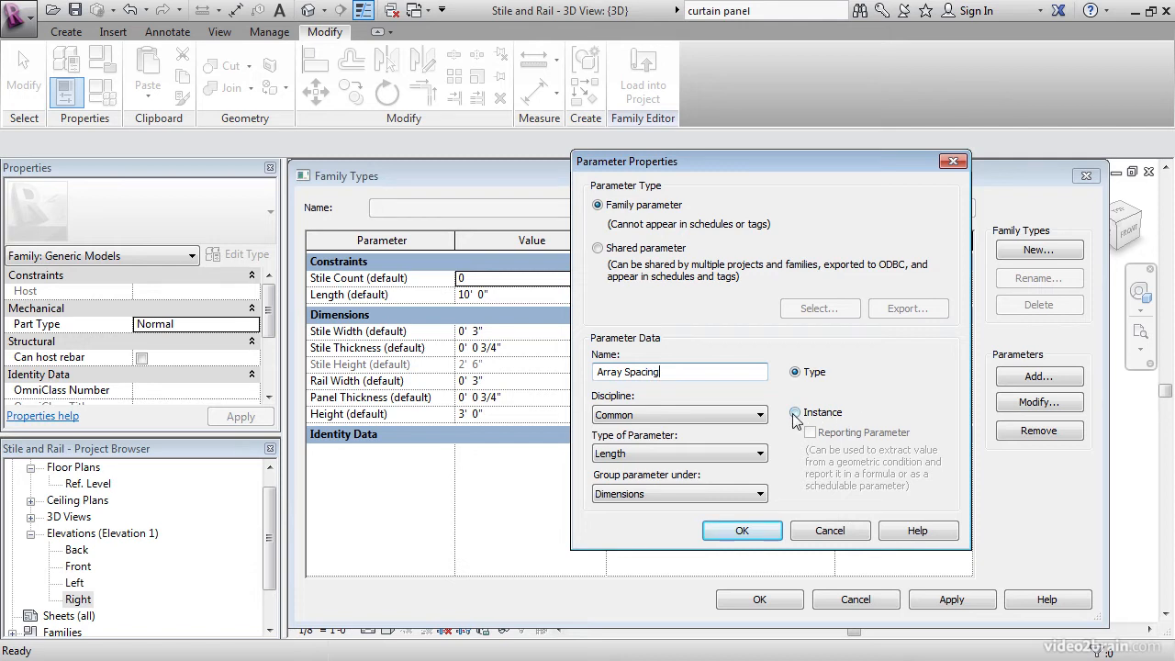
pyautogui.click(795, 412)
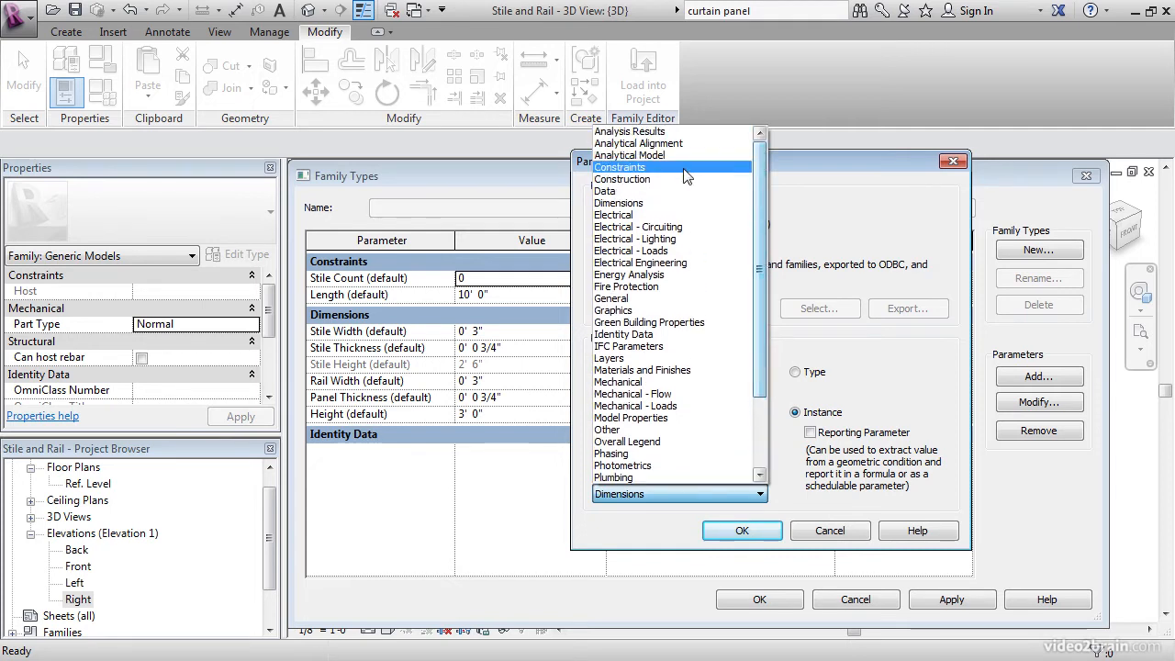
pyautogui.click(620, 167)
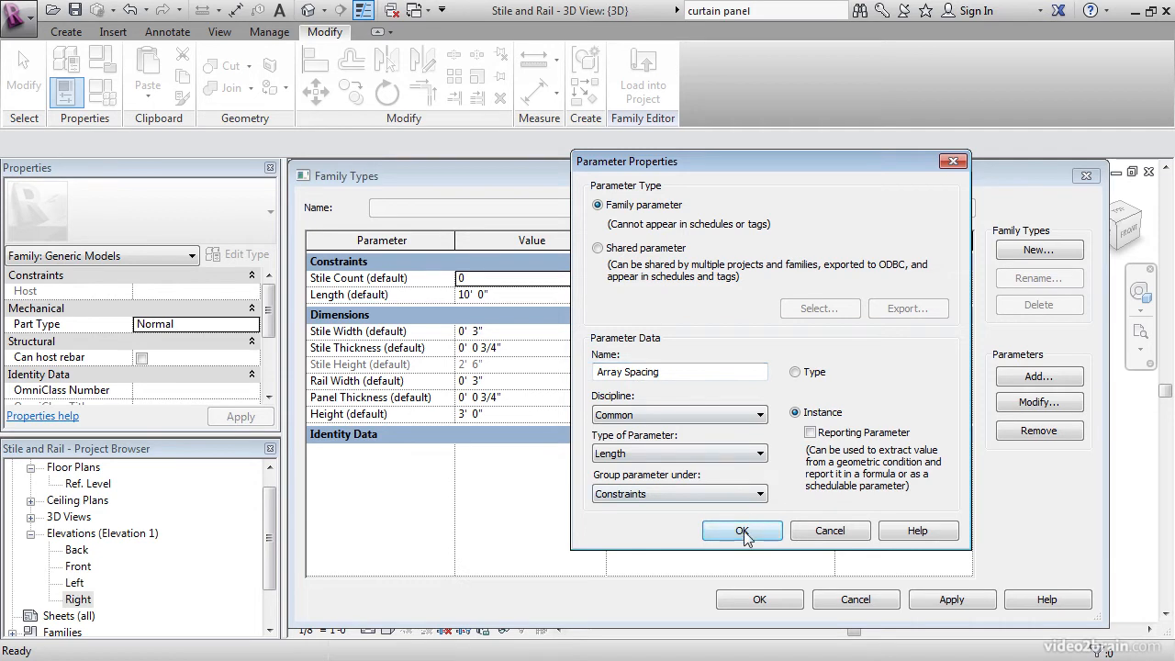
pyautogui.click(742, 531)
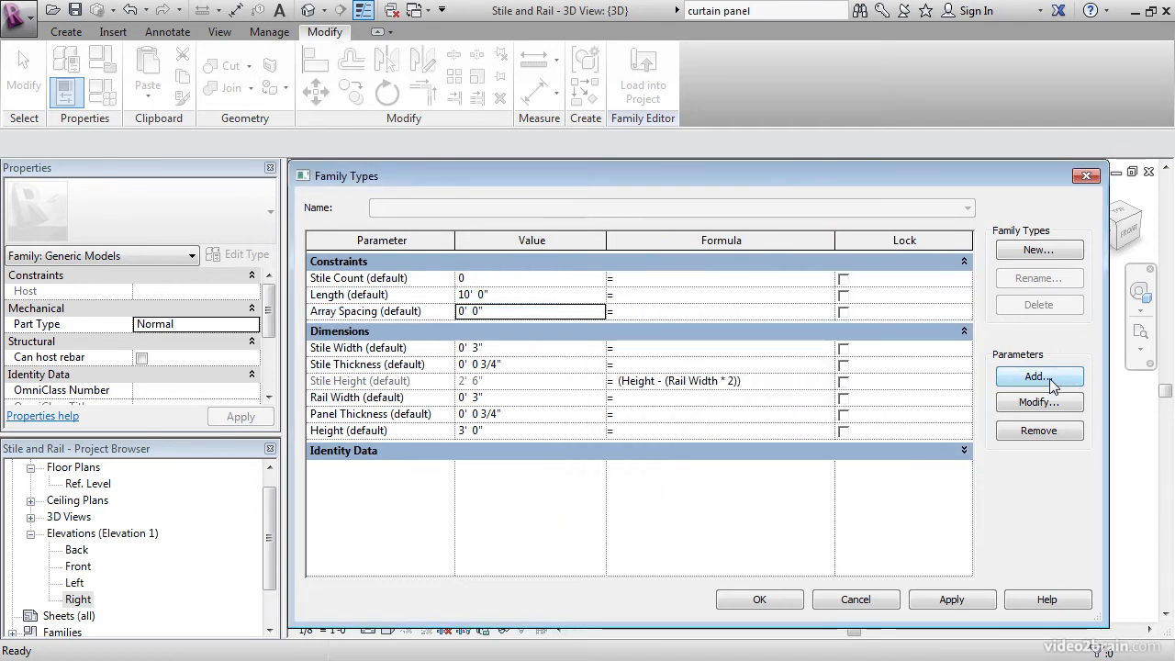
# Add a 'Divisible Length' length instance parameter
pyautogui.click(1039, 376)
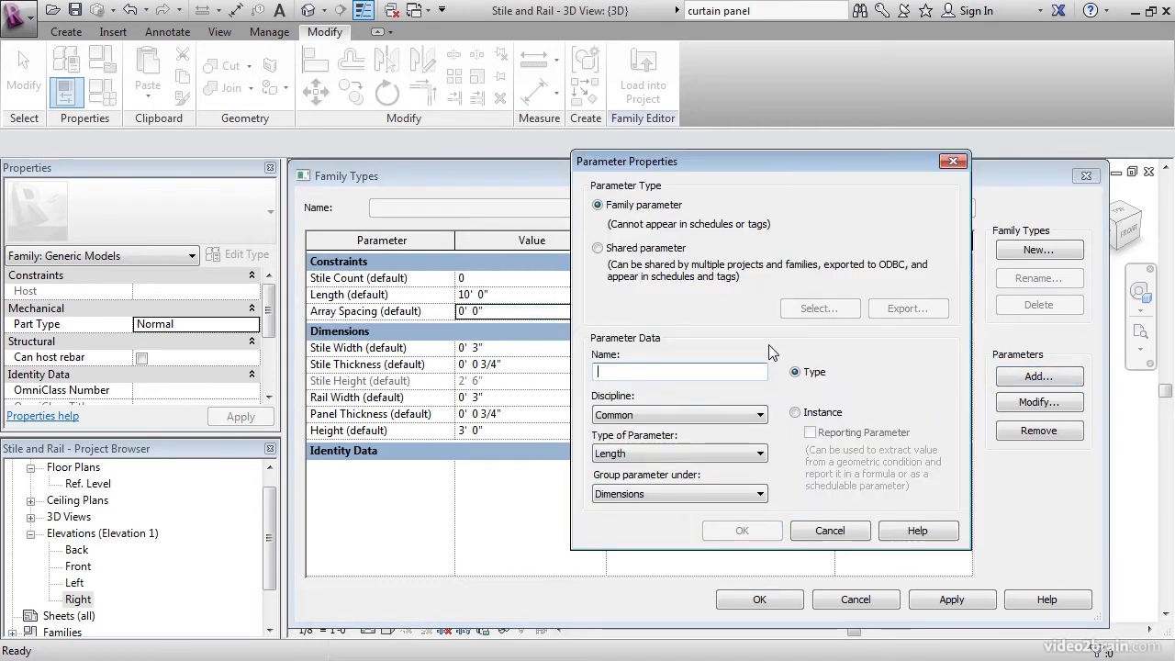
pyautogui.write('Divisible Length')
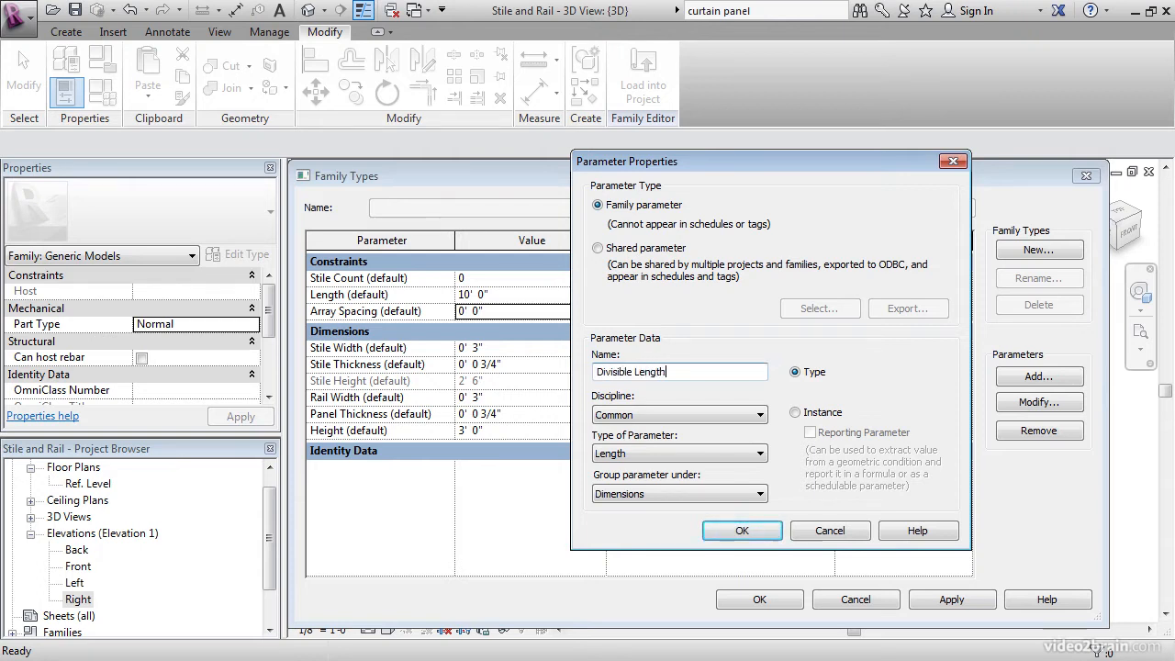
pyautogui.click(795, 413)
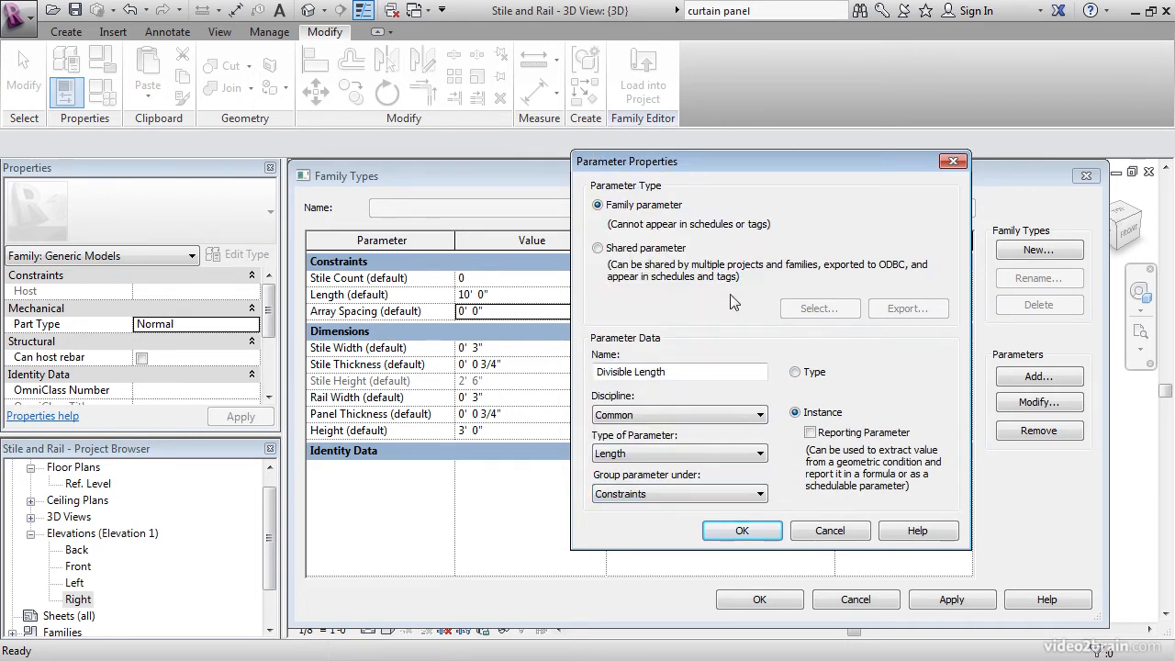
pyautogui.click(742, 530)
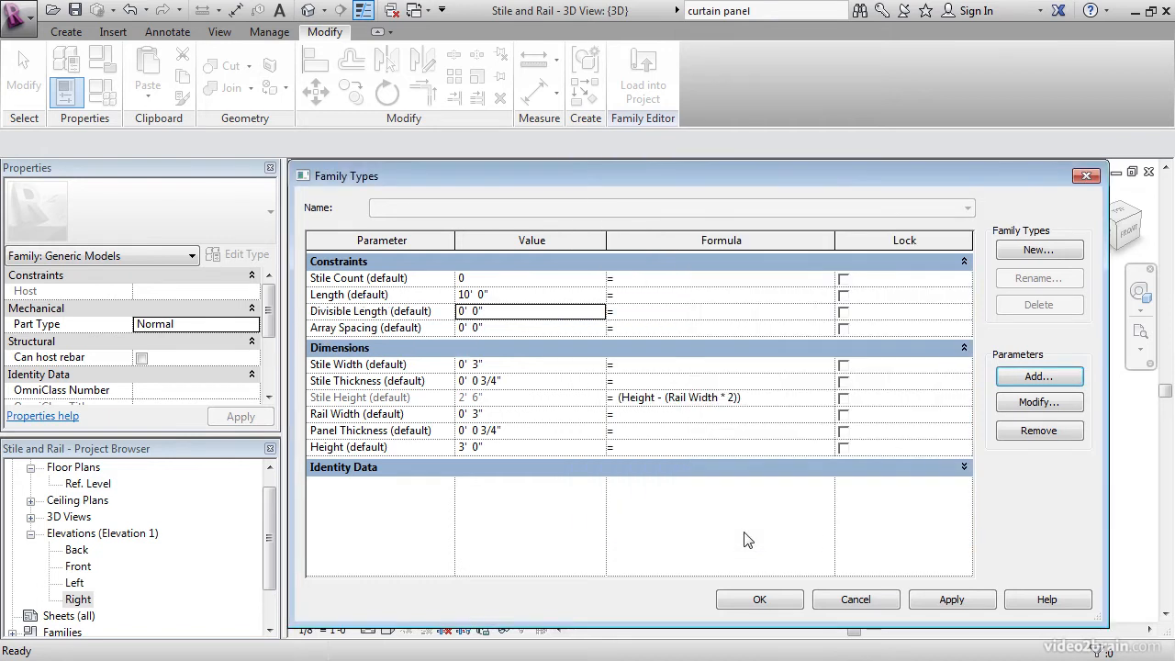
pyautogui.moveTo(1038, 377)
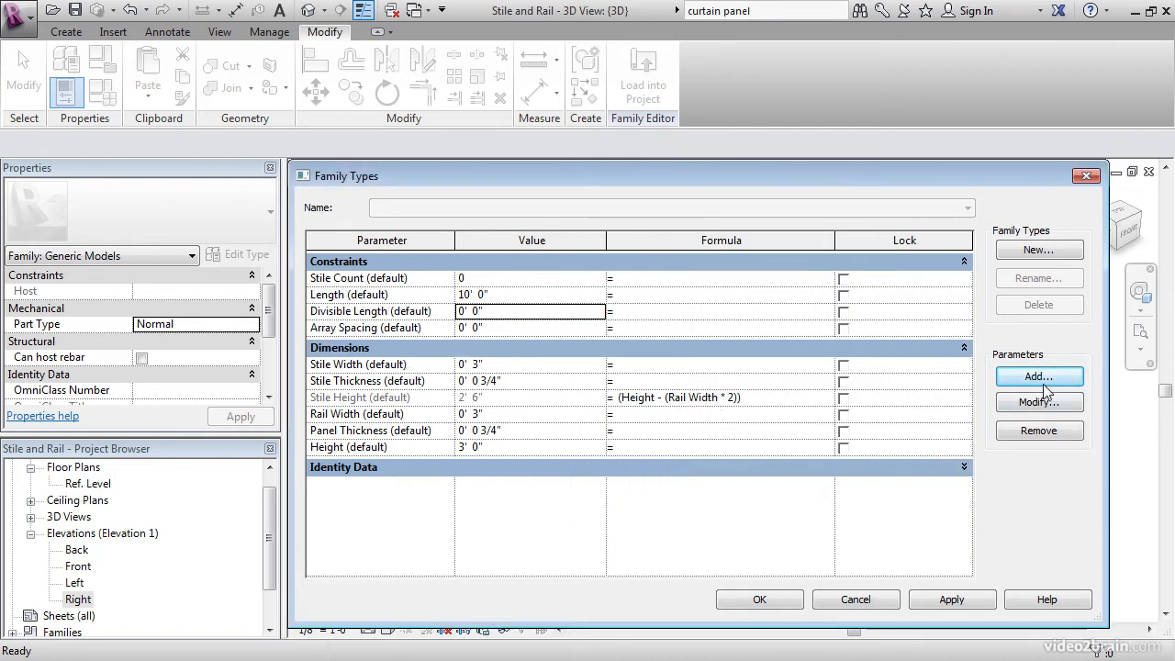
# Add a 'Max Spacing' instance length parameter and set its value to 1' 6"
pyautogui.click(1039, 376)
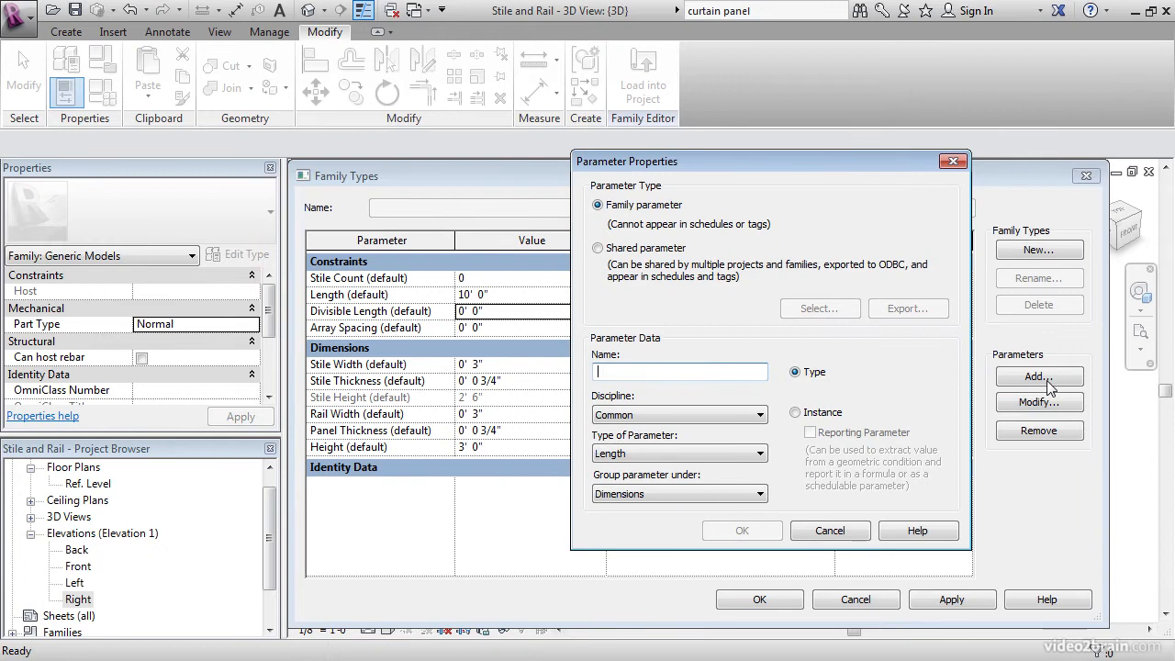
pyautogui.write('Max Spacing')
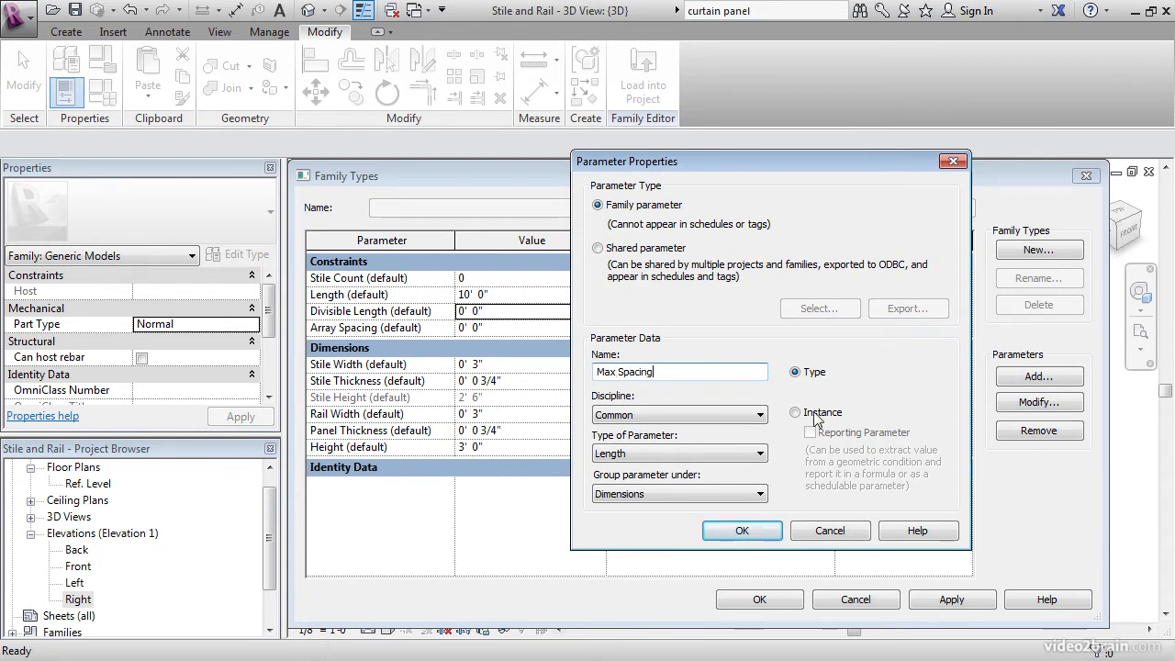
pyautogui.click(795, 412)
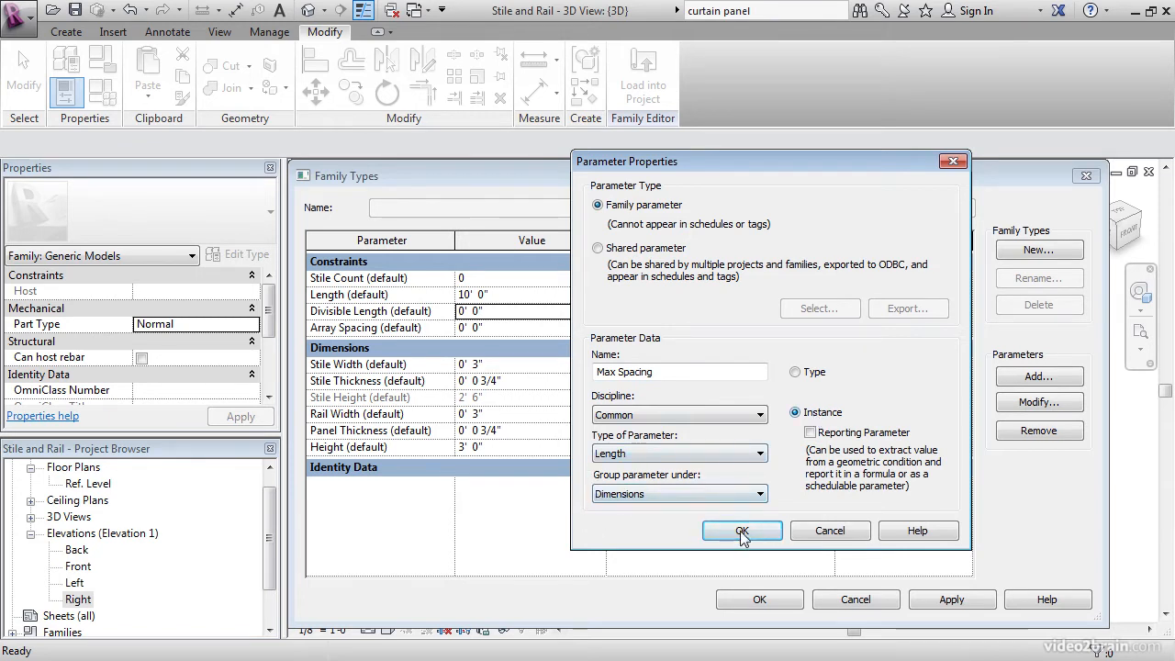
pyautogui.click(742, 531)
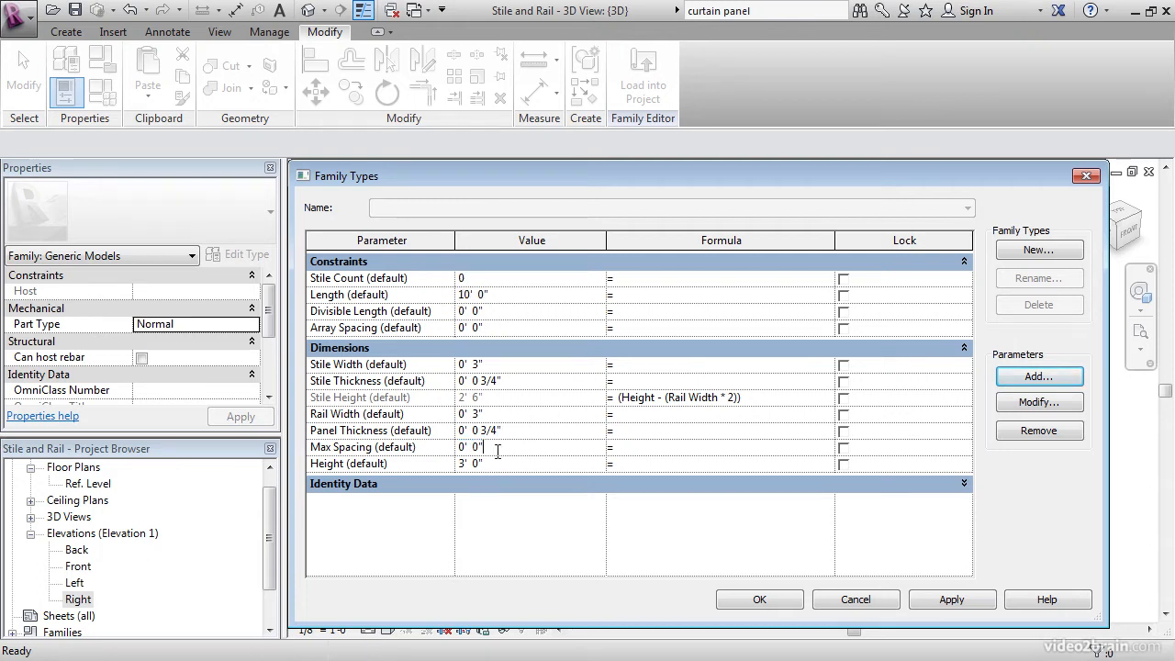
pyautogui.write('1')
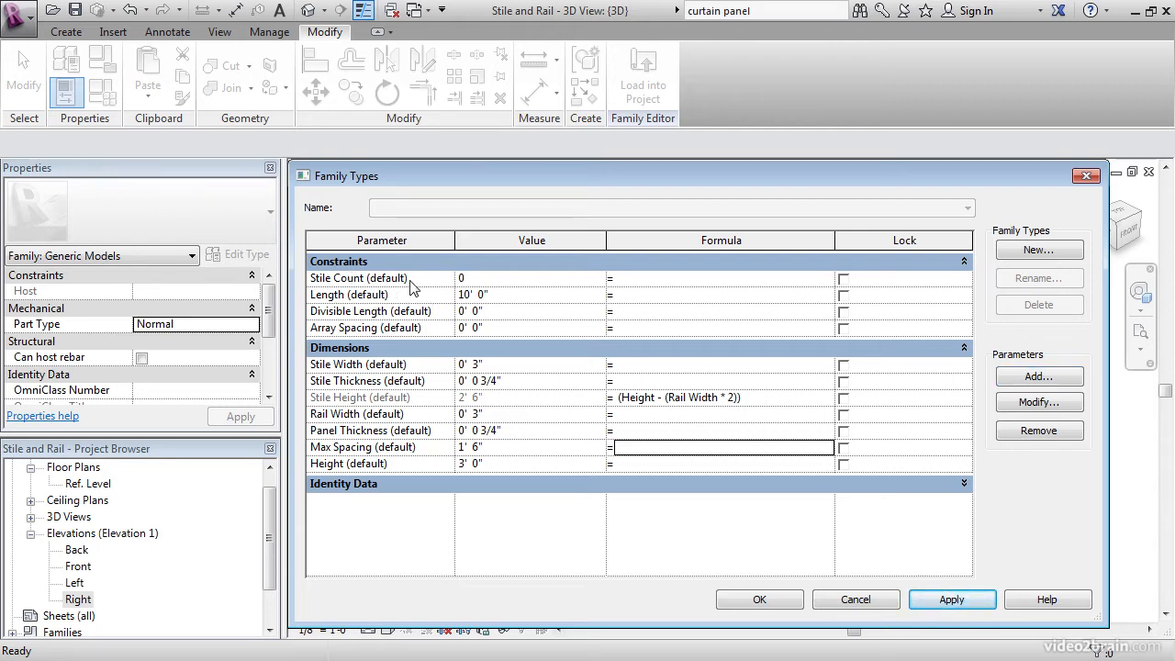
pyautogui.moveTo(334, 322)
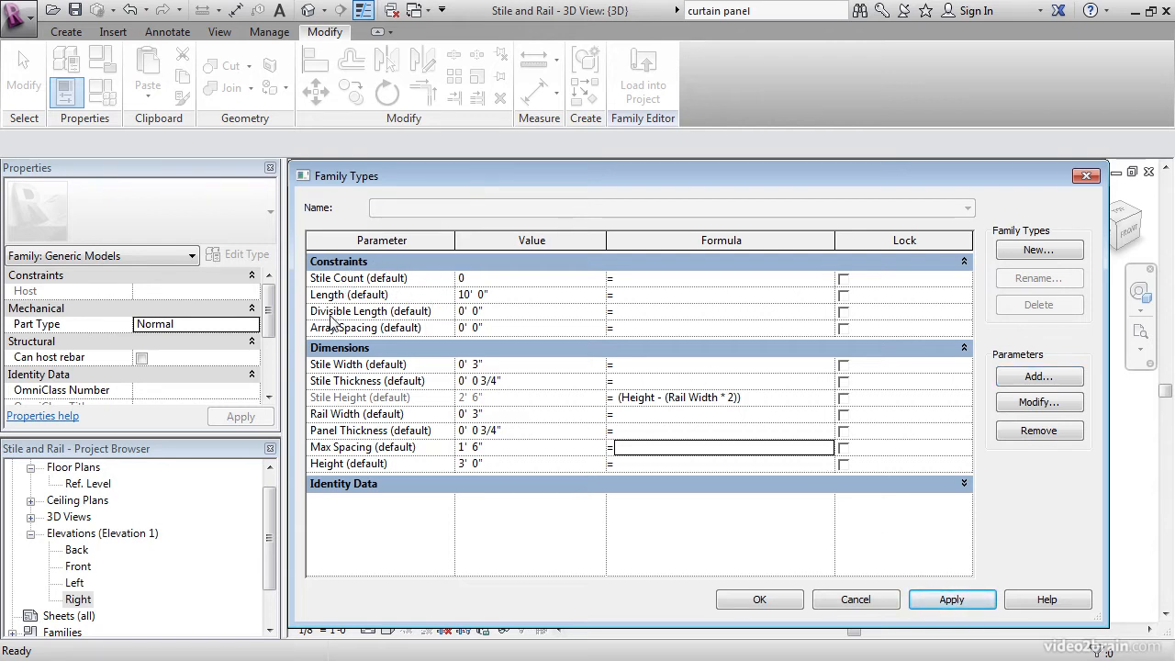
# Give Divisible Length the formula Length - Stile Width and Stile Count Divisible Length / Max Spacing
pyautogui.click(721, 311)
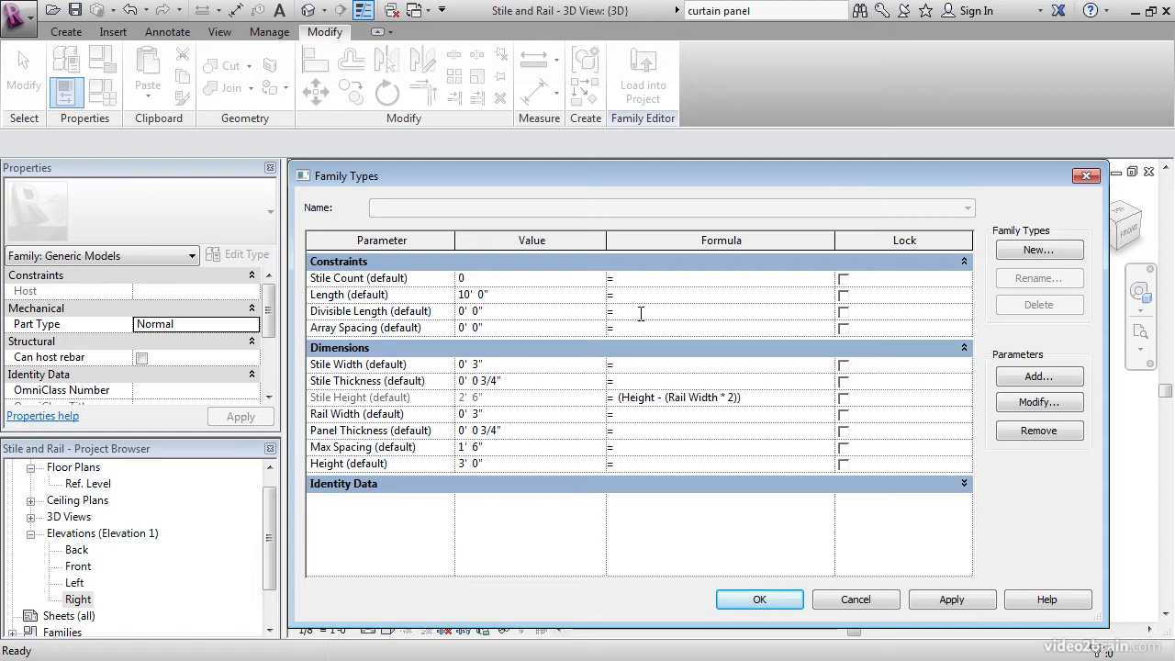
pyautogui.write('Length - Stile Width')
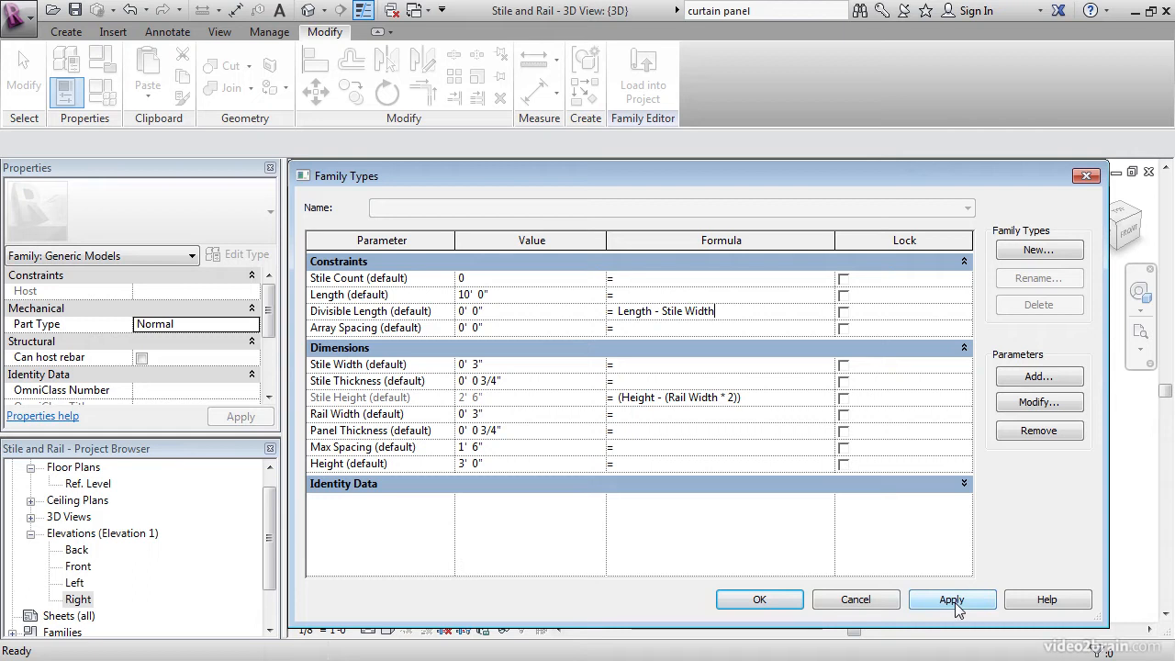
pyautogui.click(952, 599)
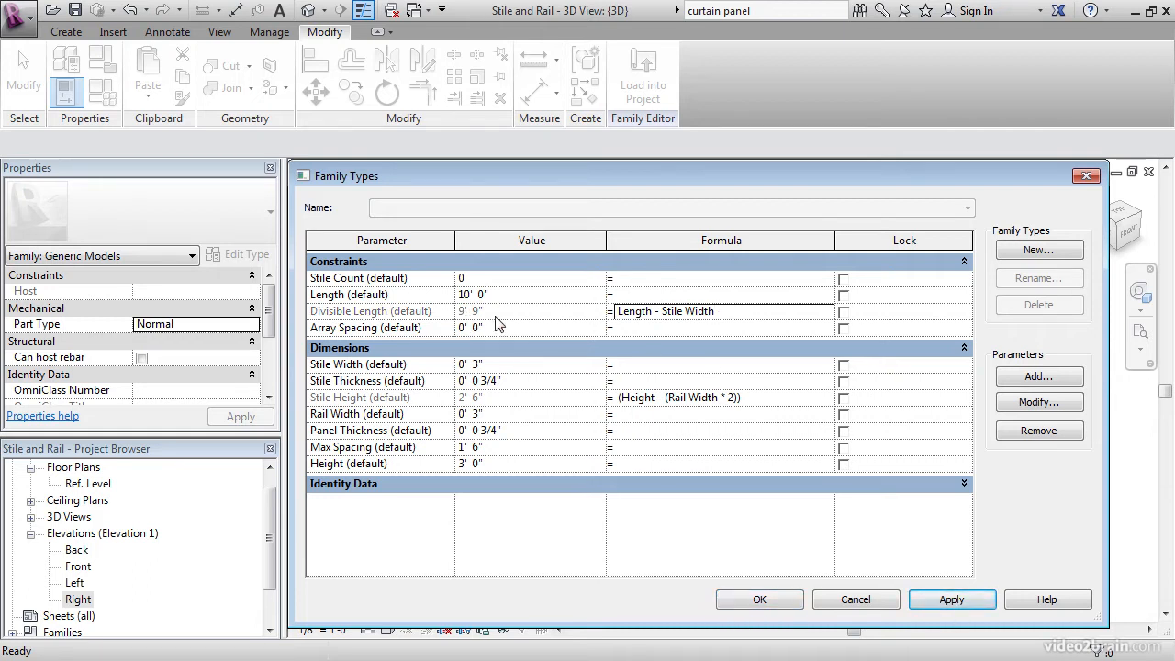
pyautogui.click(650, 278)
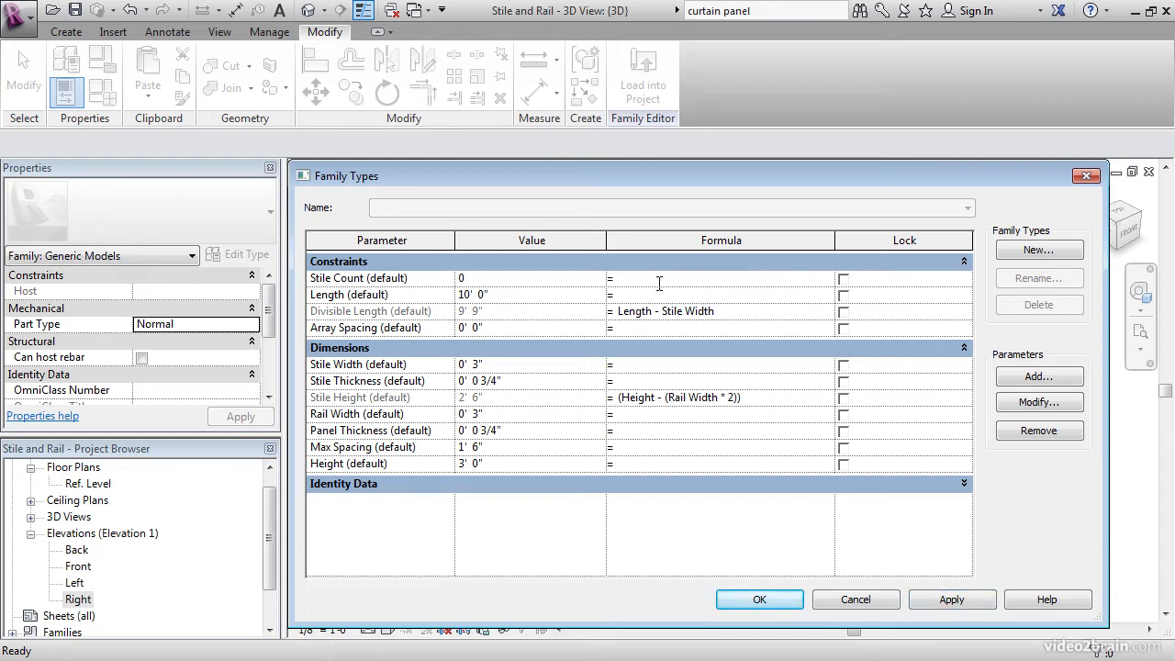
pyautogui.moveTo(670, 283)
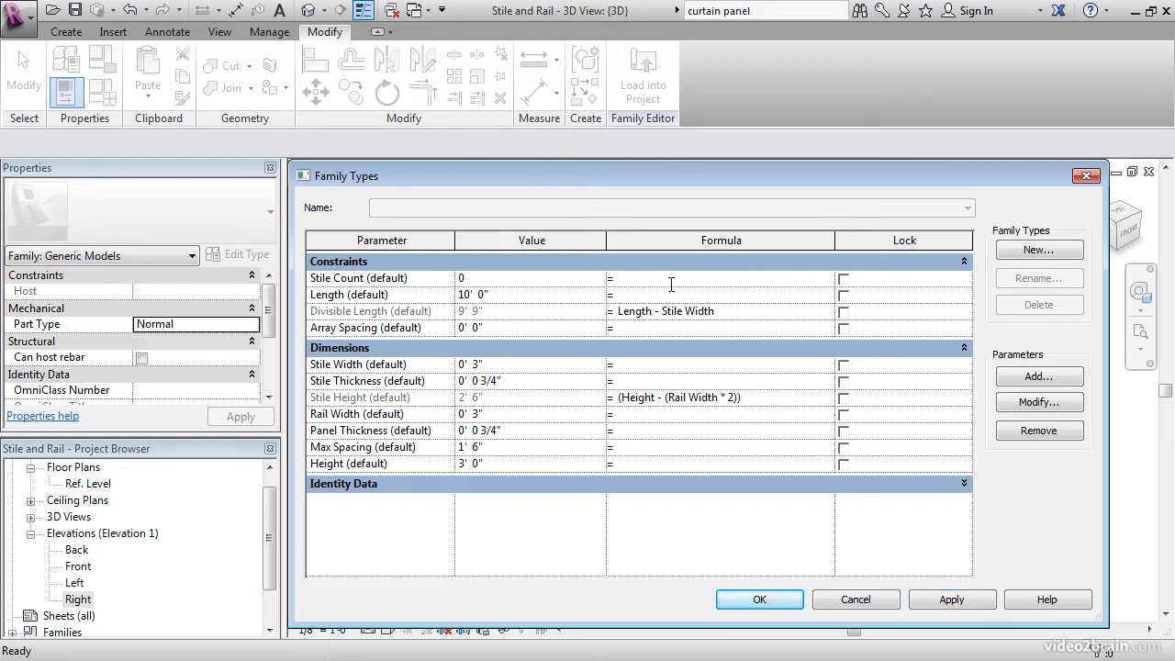
pyautogui.write('Divisible Length / Max Spacing')
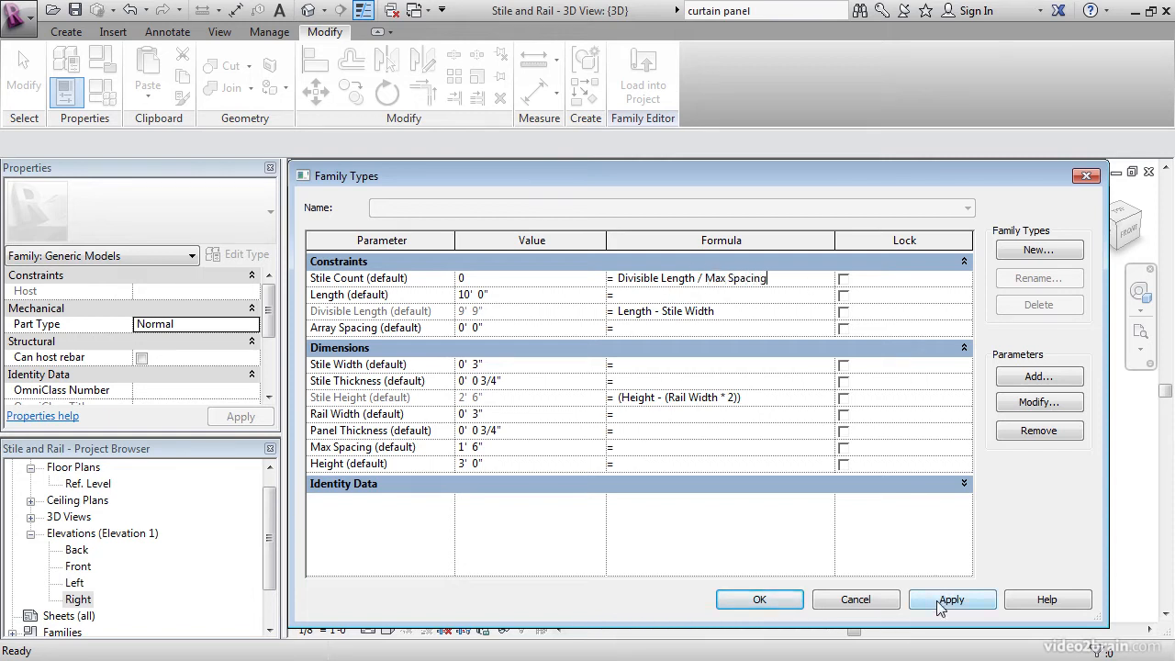
pyautogui.click(952, 600)
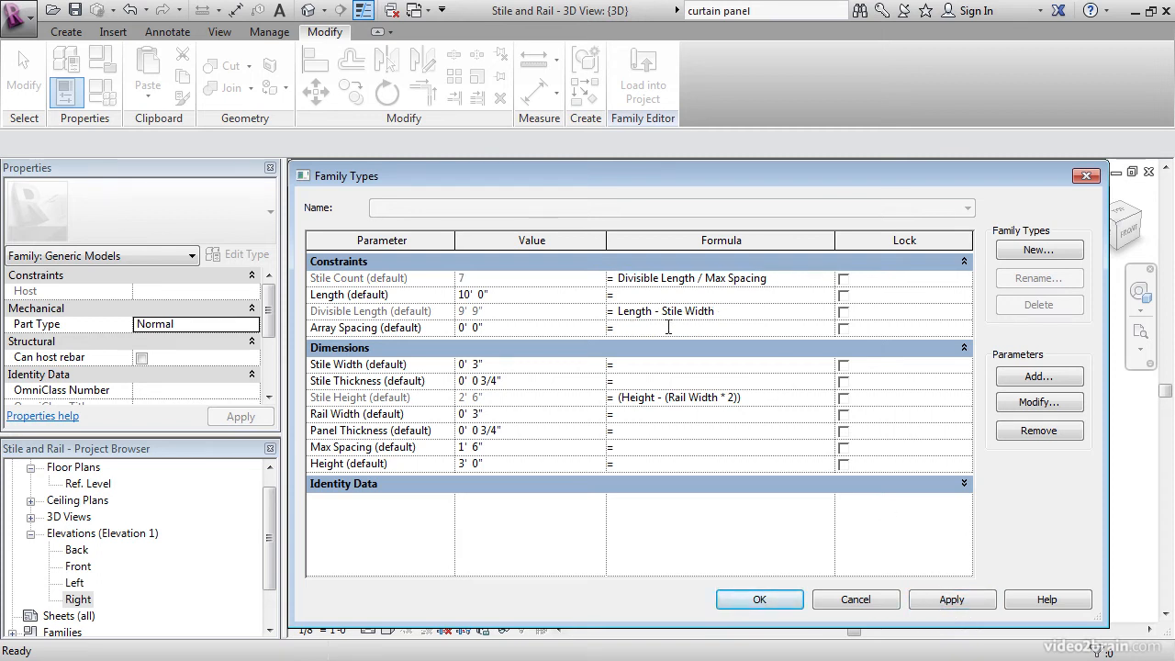
# Set Array Spacing to Divisible Length / Stile Count, apply, and close the dialog
pyautogui.click(670, 328)
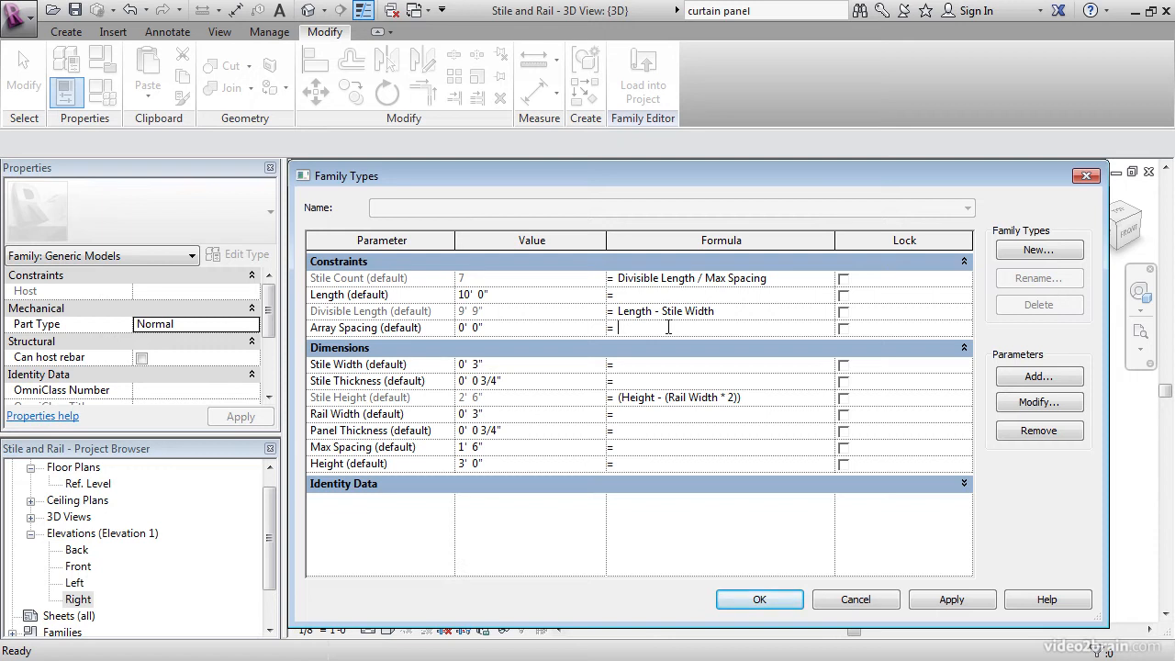
pyautogui.write('Div')
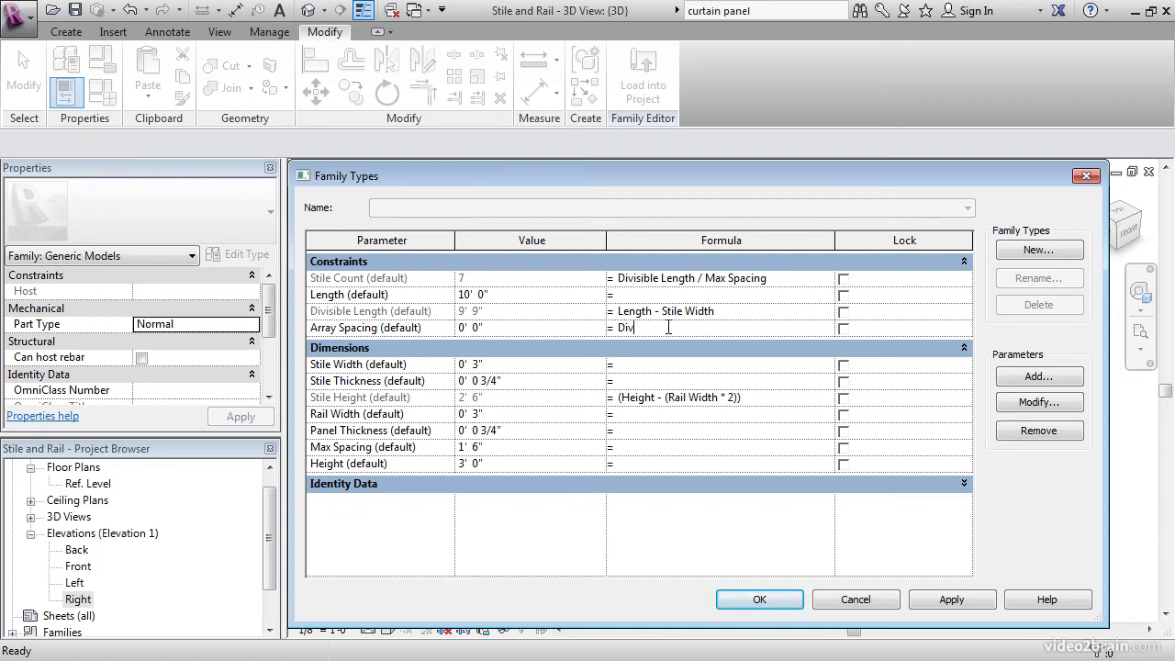
pyautogui.write('isible len')
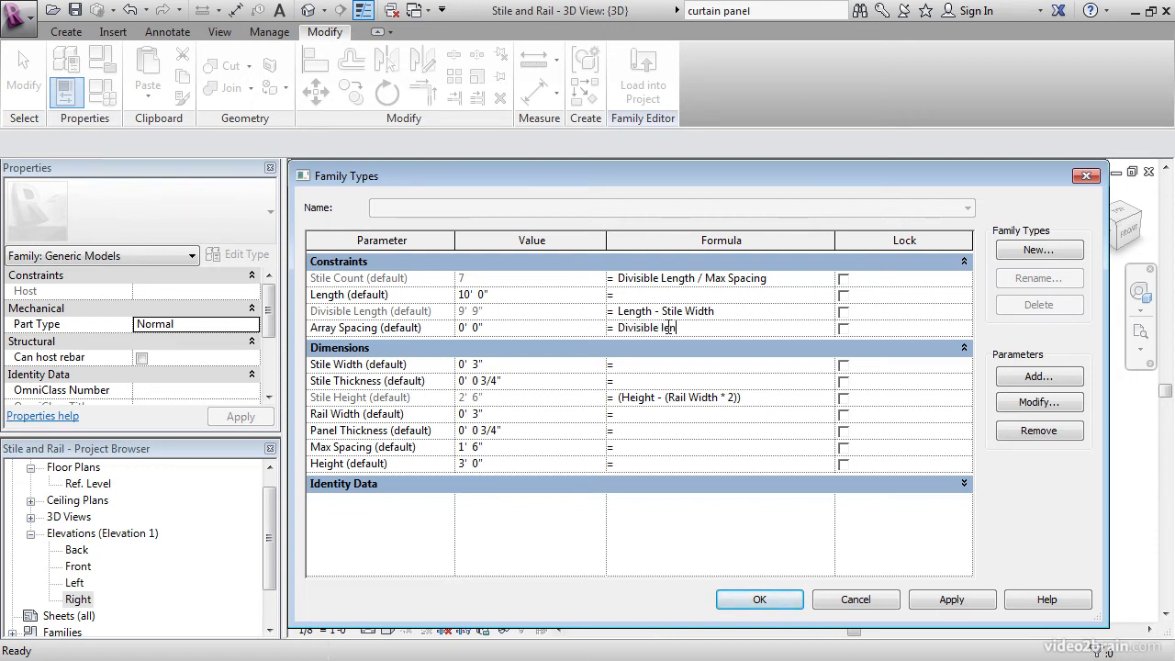
pyautogui.write('t')
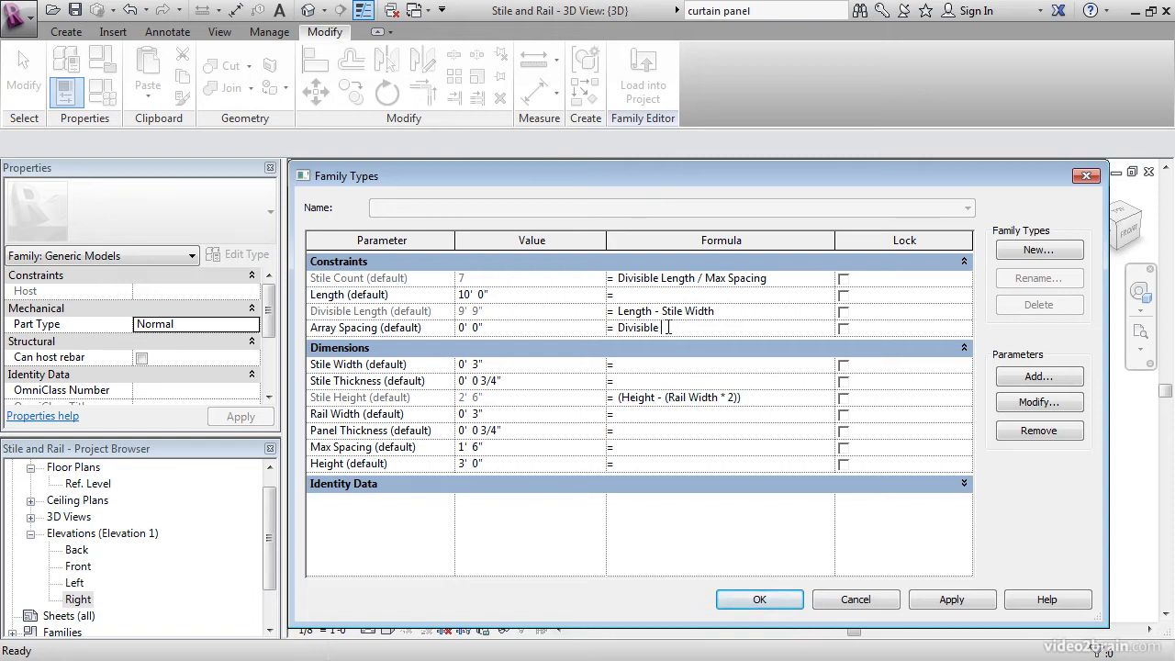
pyautogui.write('Length')
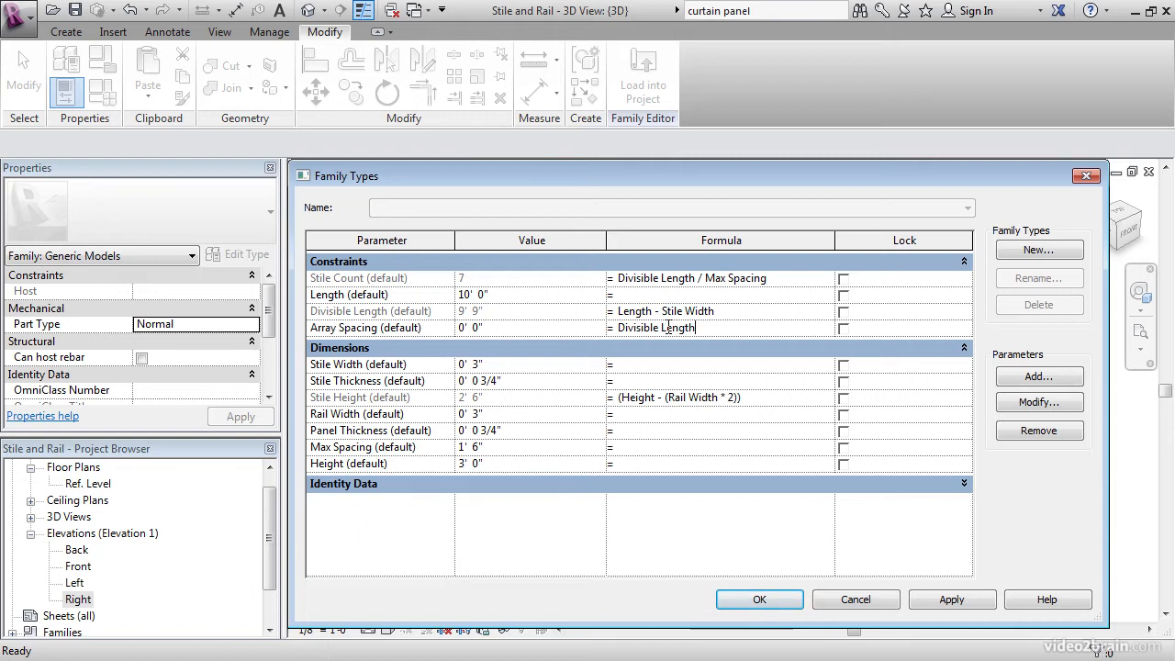
pyautogui.write('/Stile Count')
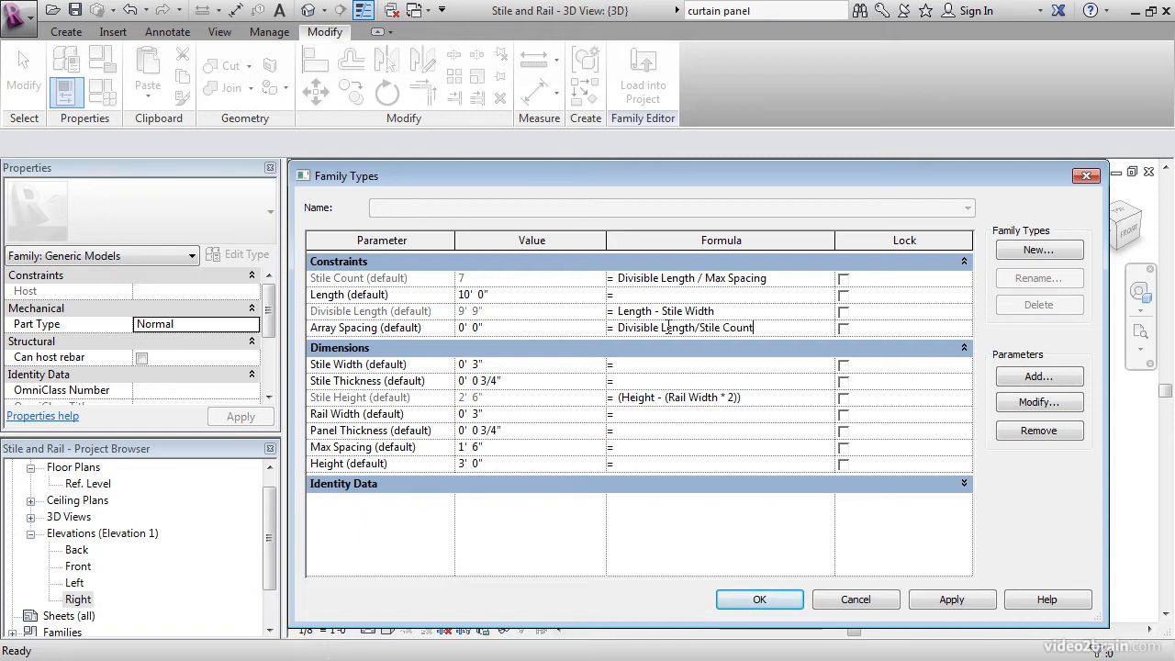
pyautogui.click(952, 599)
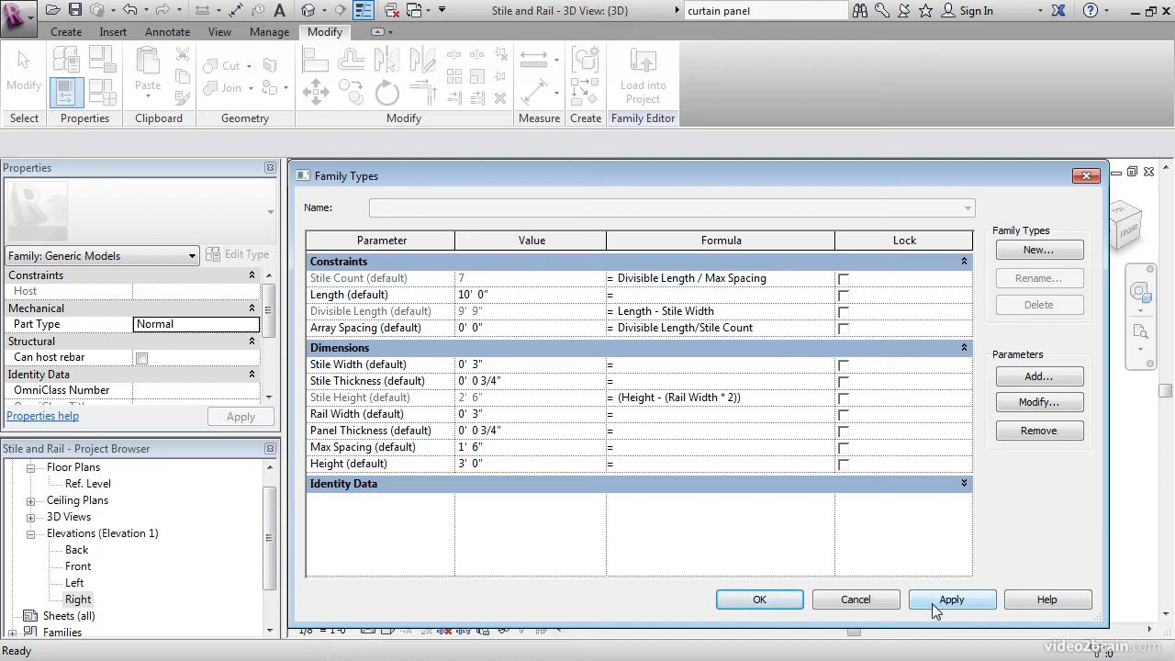
pyautogui.click(952, 599)
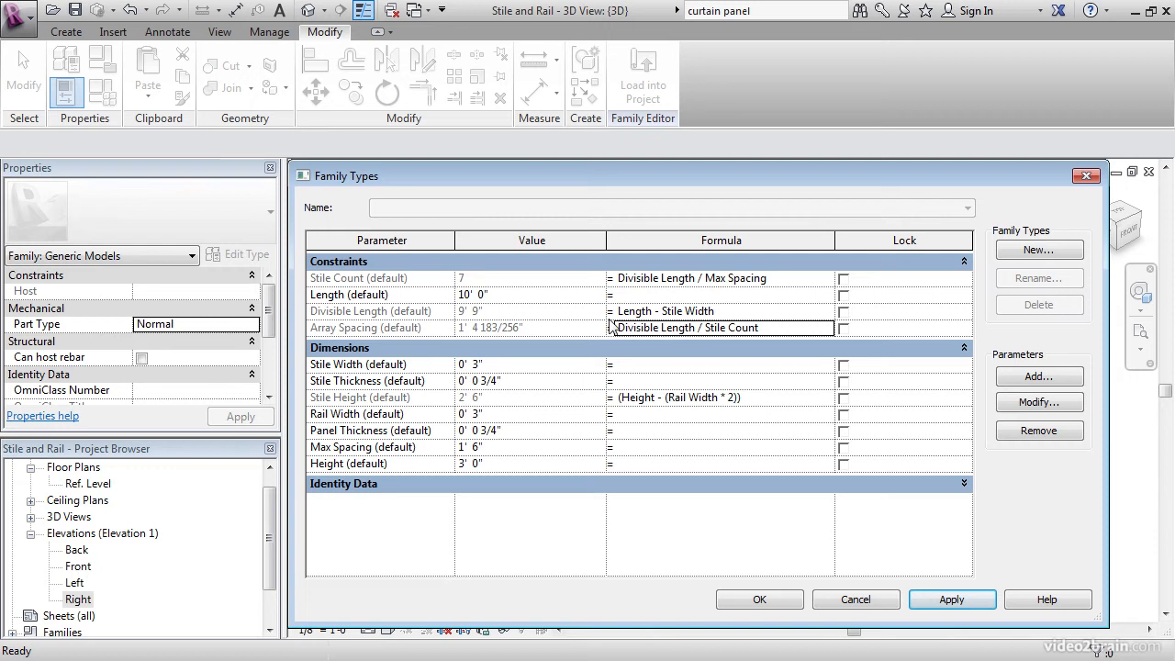
pyautogui.moveTo(742, 285)
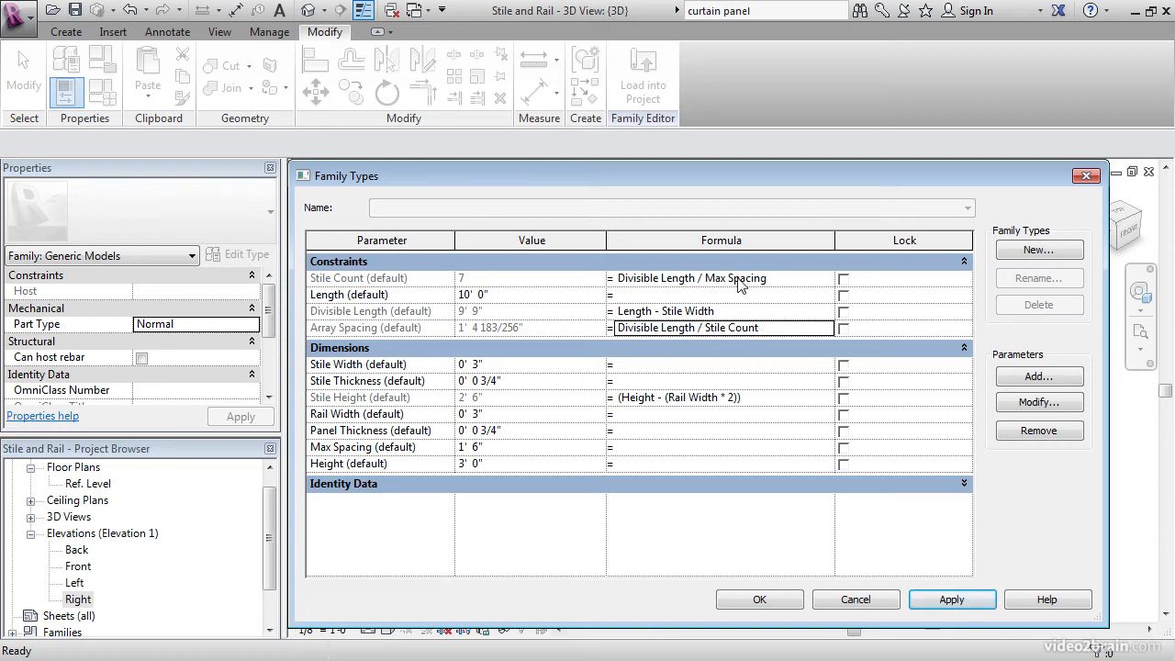
pyautogui.moveTo(458, 459)
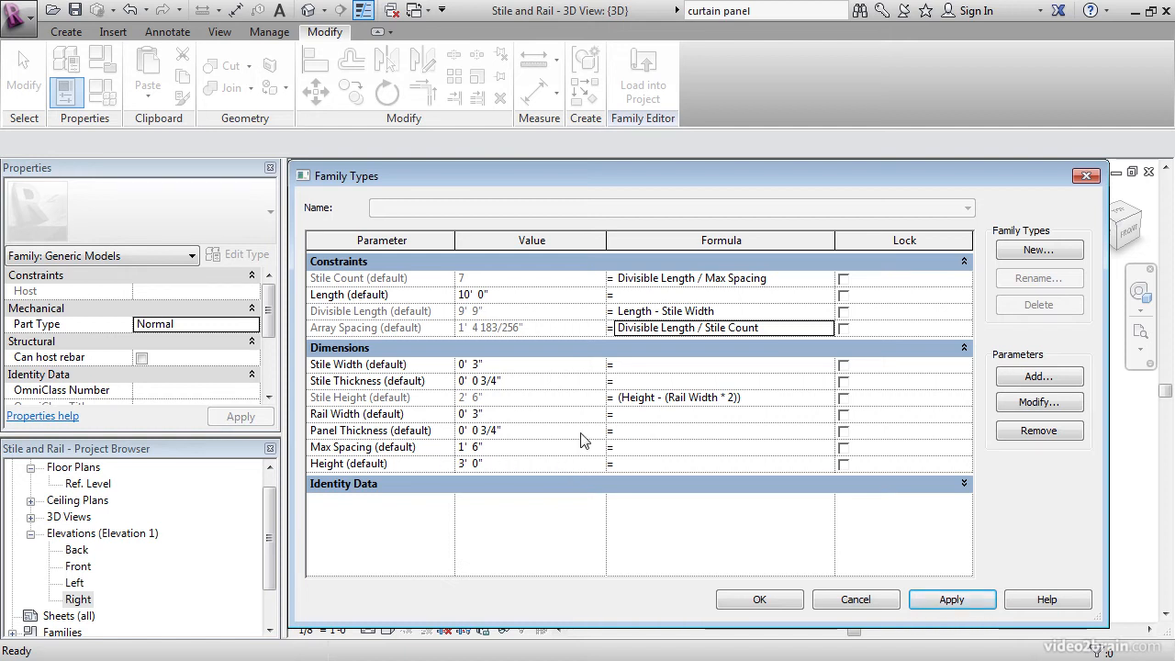
pyautogui.click(759, 599)
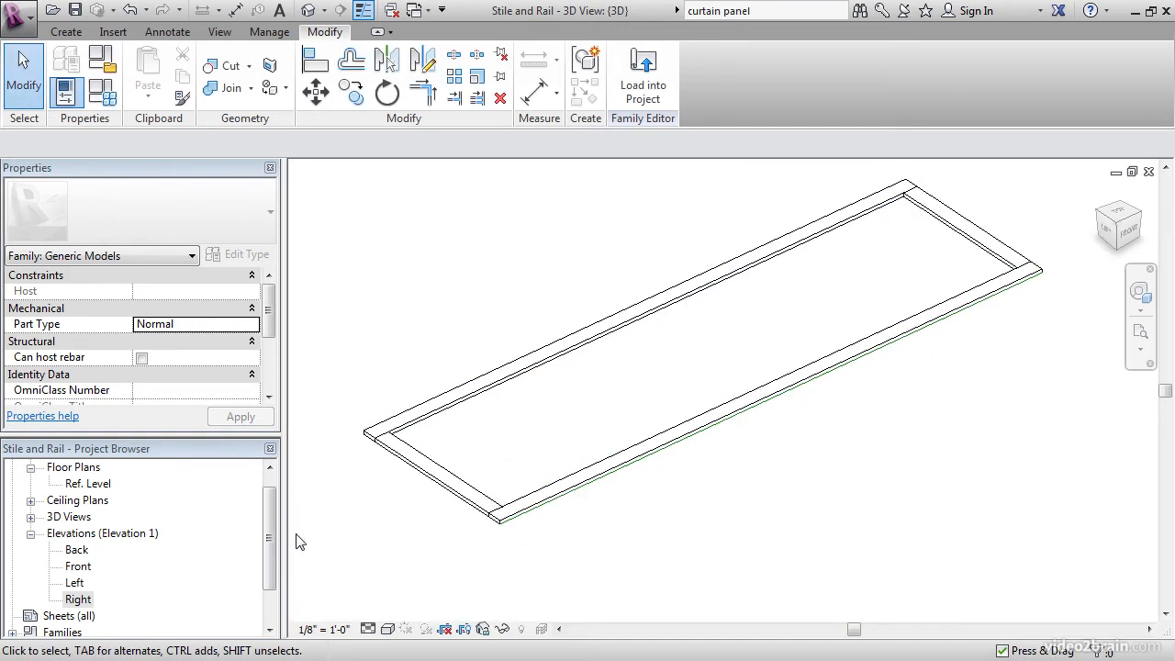
# In the Ref. Level plan, array the left stile into four grouped, associated stiles
pyautogui.click(77, 599)
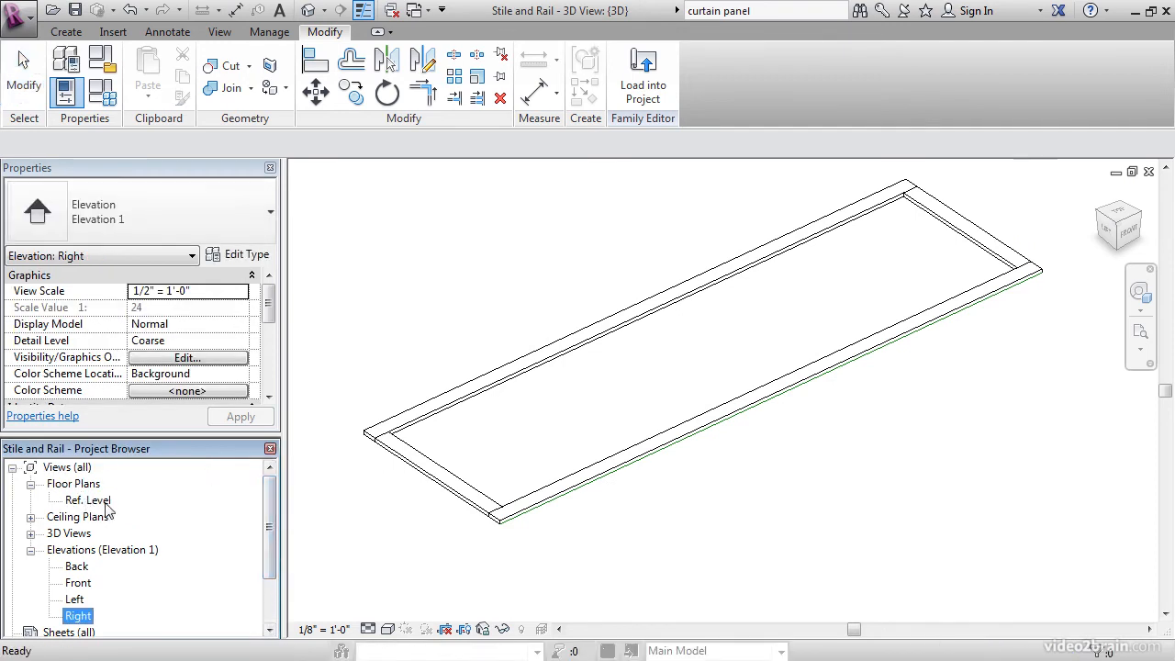
pyautogui.doubleClick(87, 500)
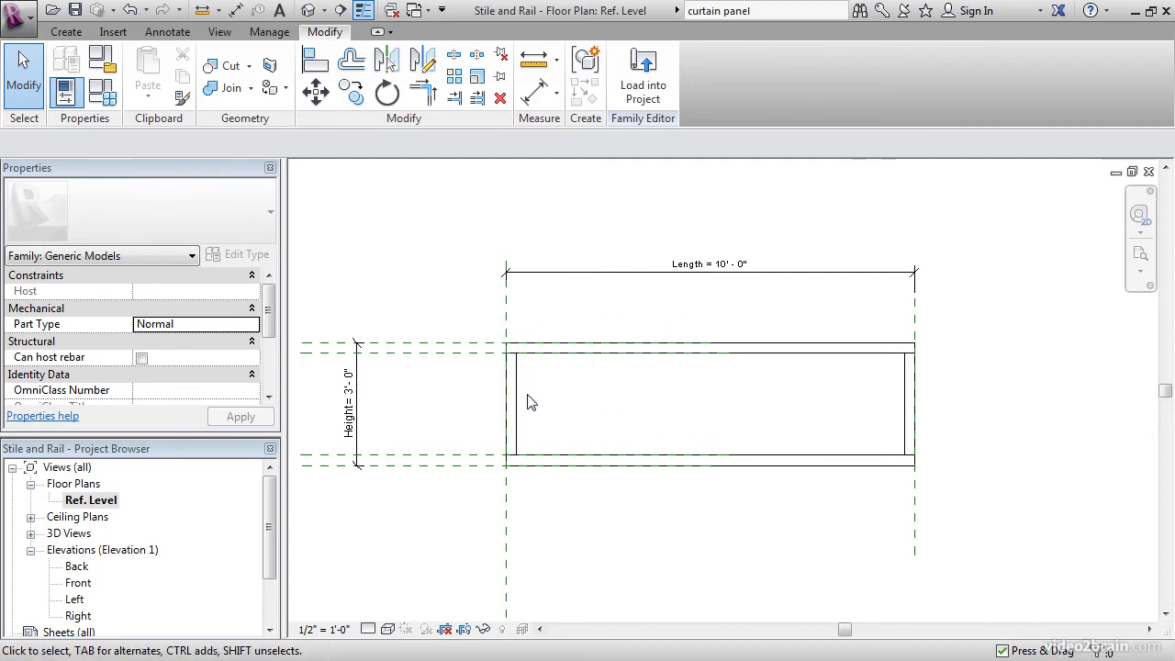
pyautogui.click(511, 414)
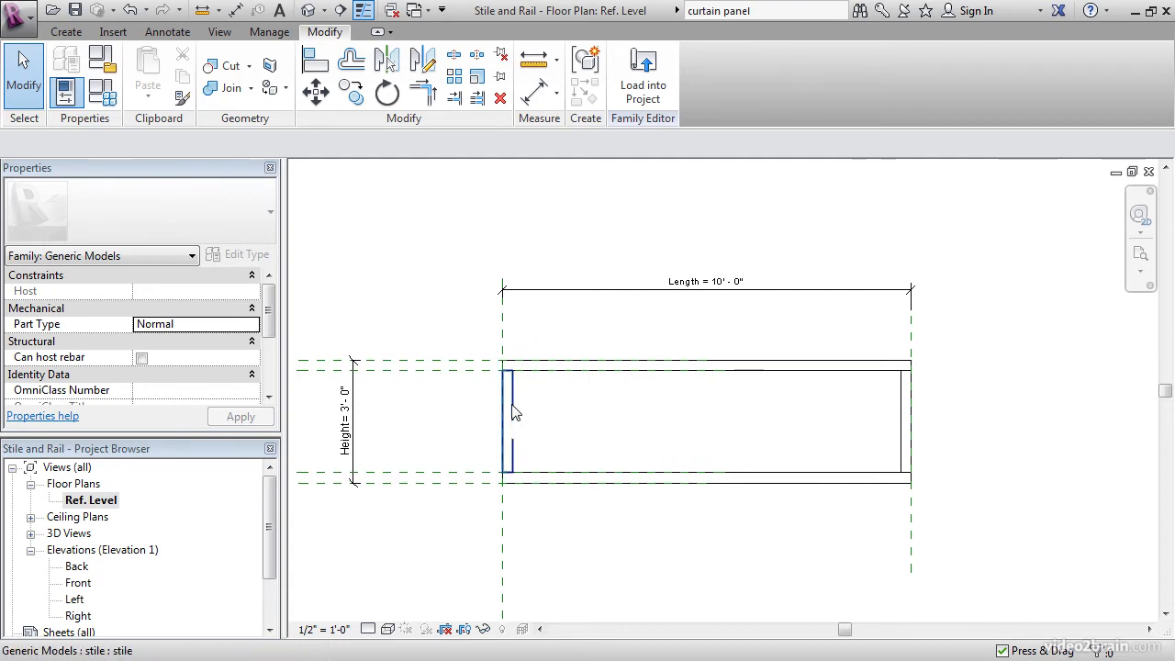
pyautogui.click(510, 418)
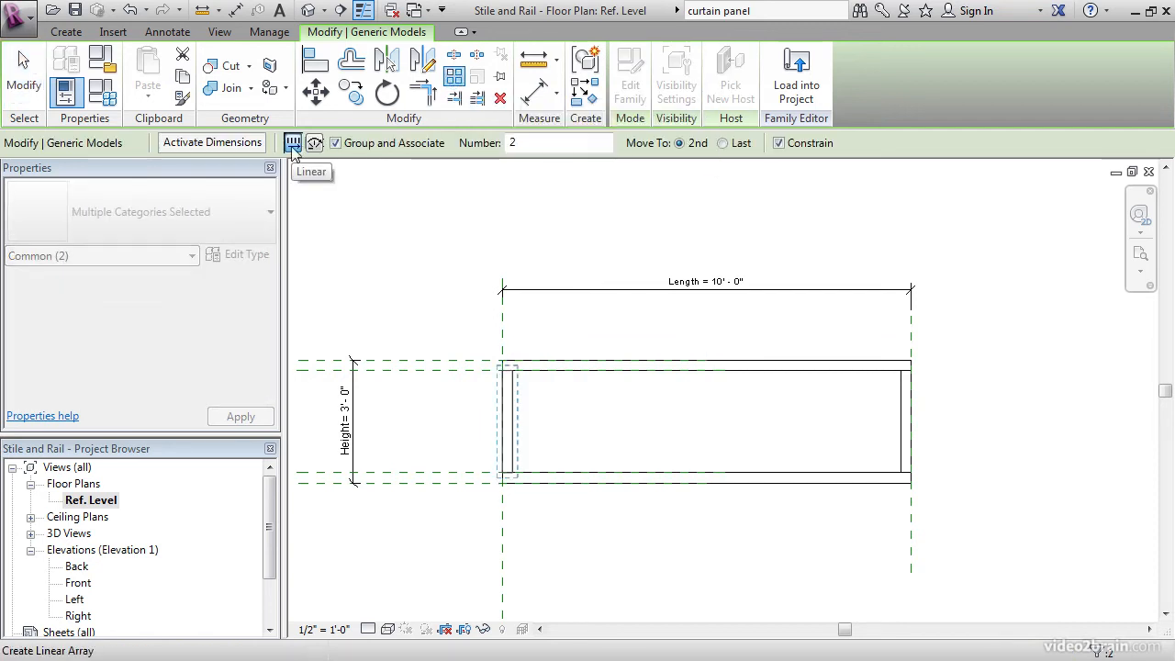
pyautogui.moveTo(337, 150)
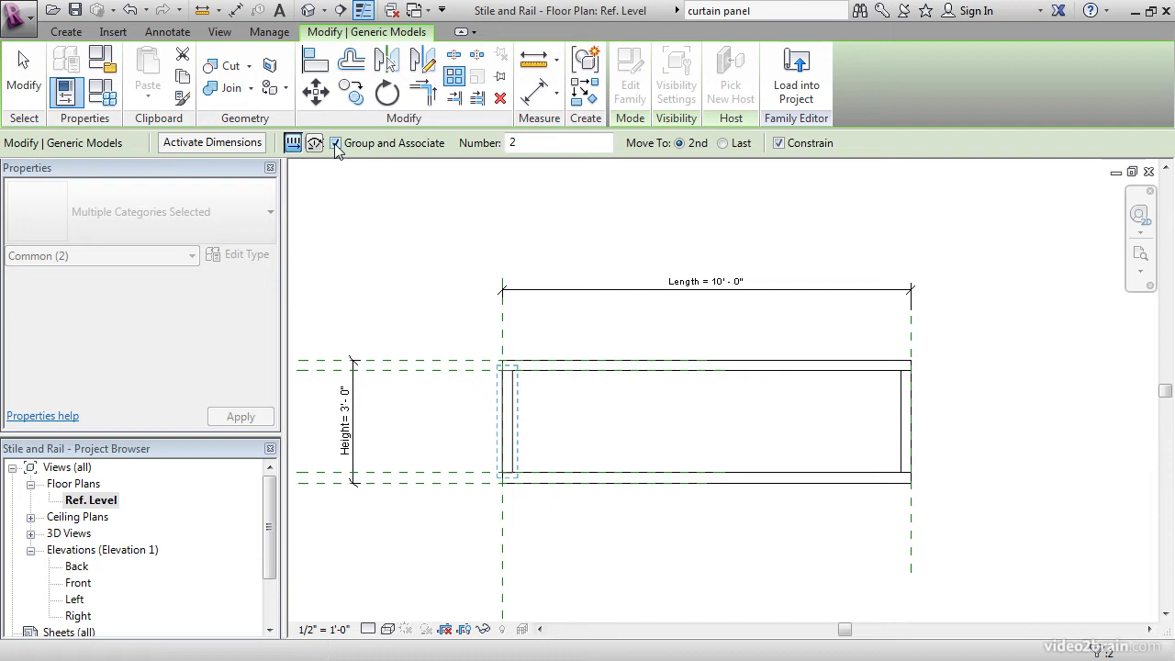
pyautogui.click(560, 142)
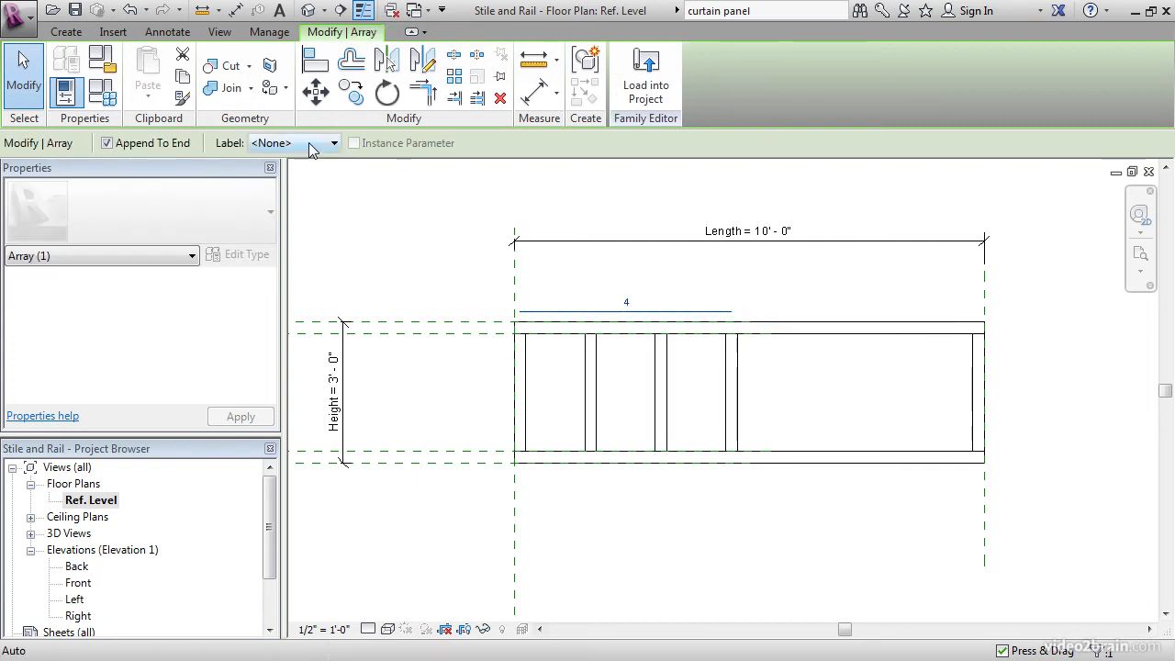
# Label the stile array count with the Stile Count parameter, giving seven stiles
pyautogui.click(333, 142)
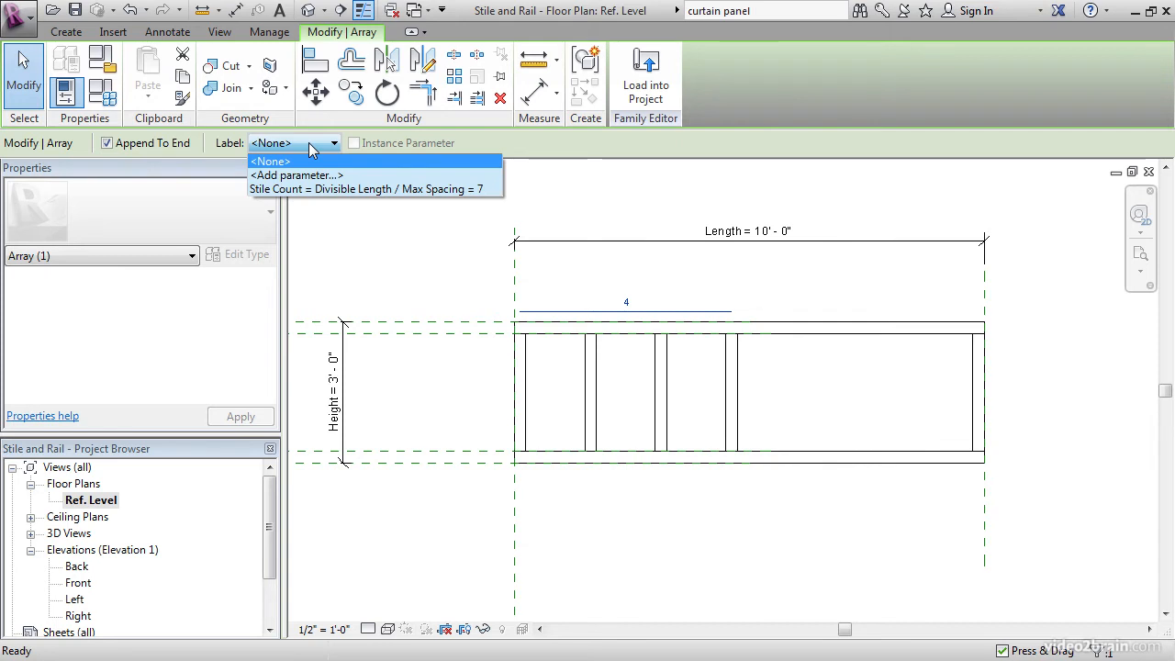
pyautogui.moveTo(321, 189)
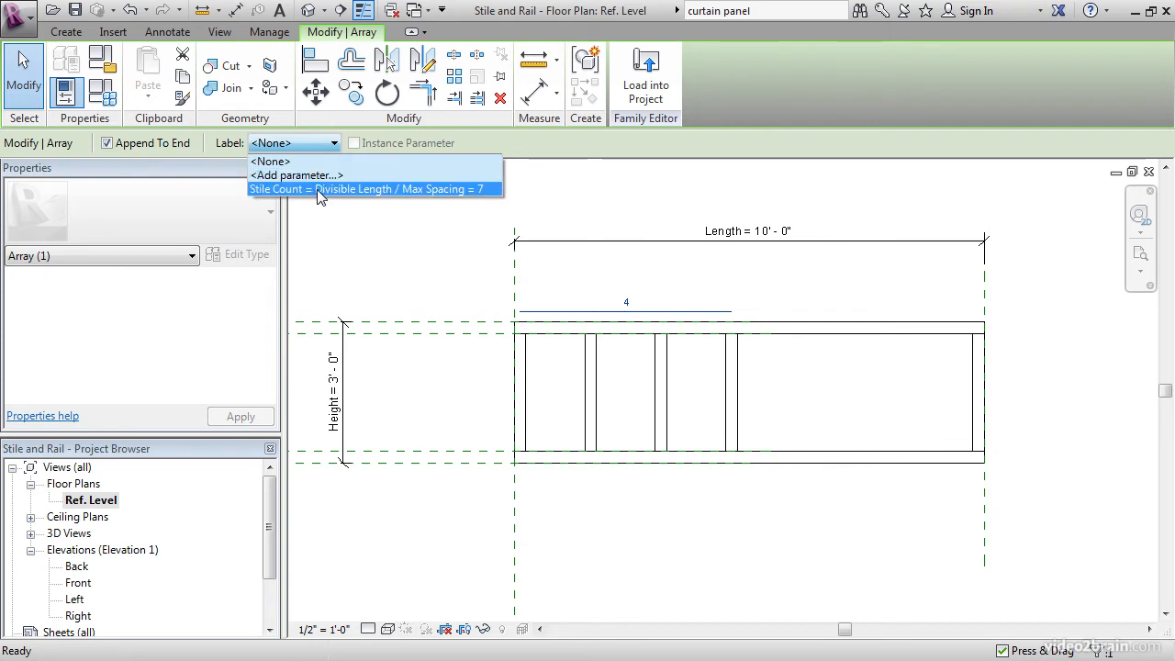
pyautogui.click(374, 188)
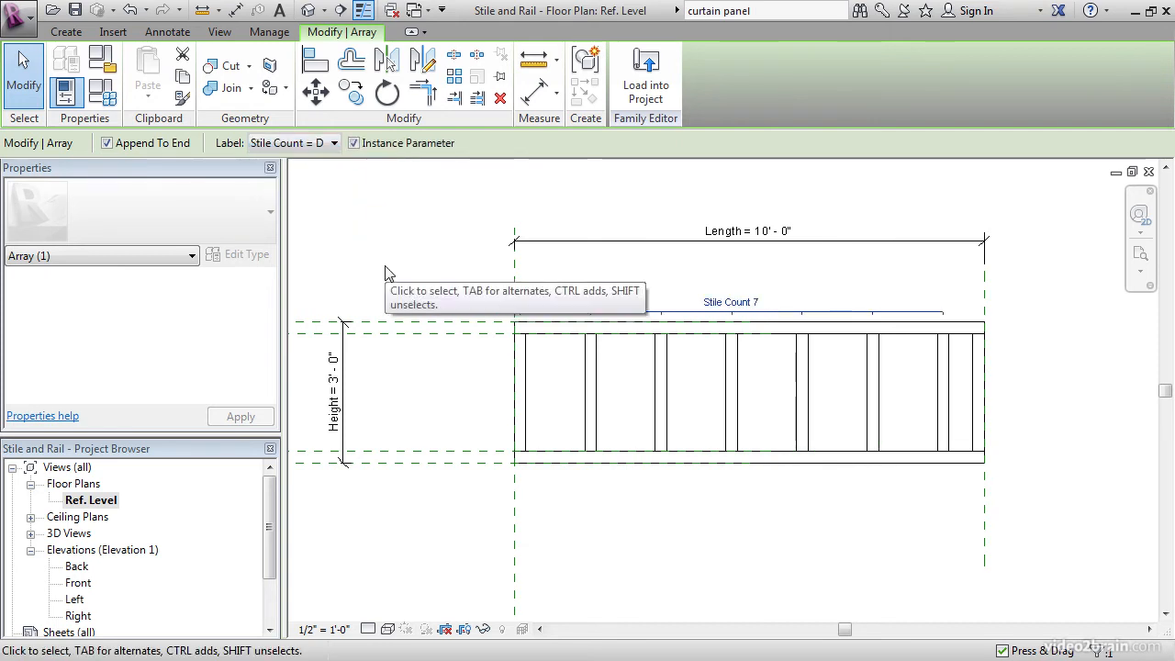
pyautogui.click(944, 390)
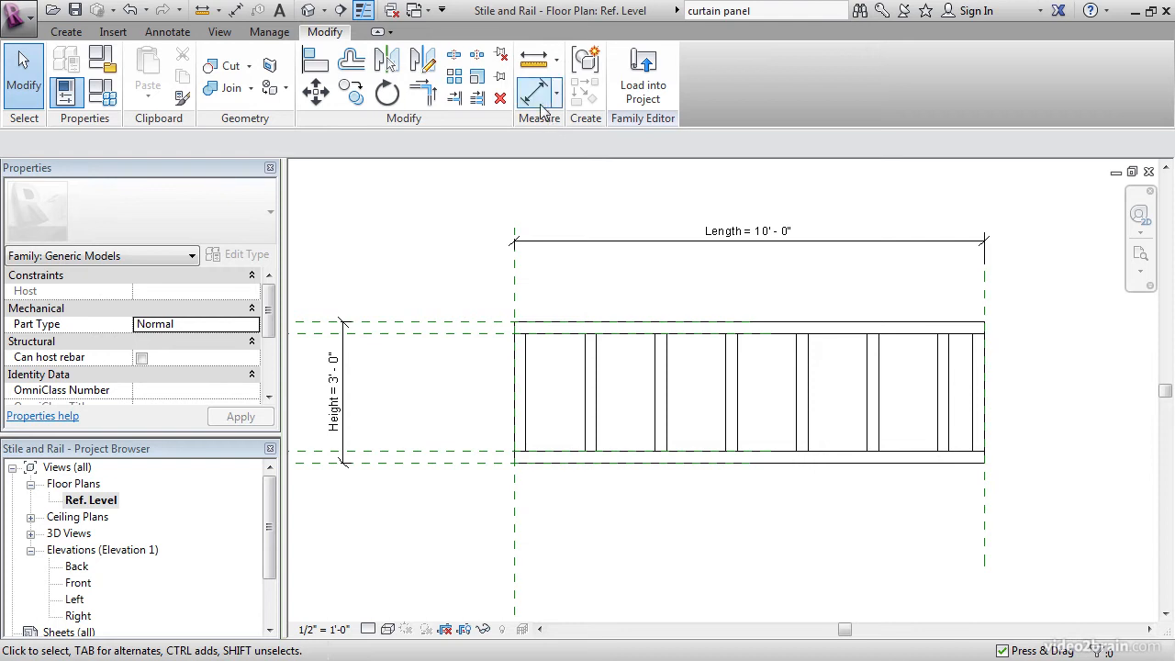
pyautogui.moveTo(541, 92)
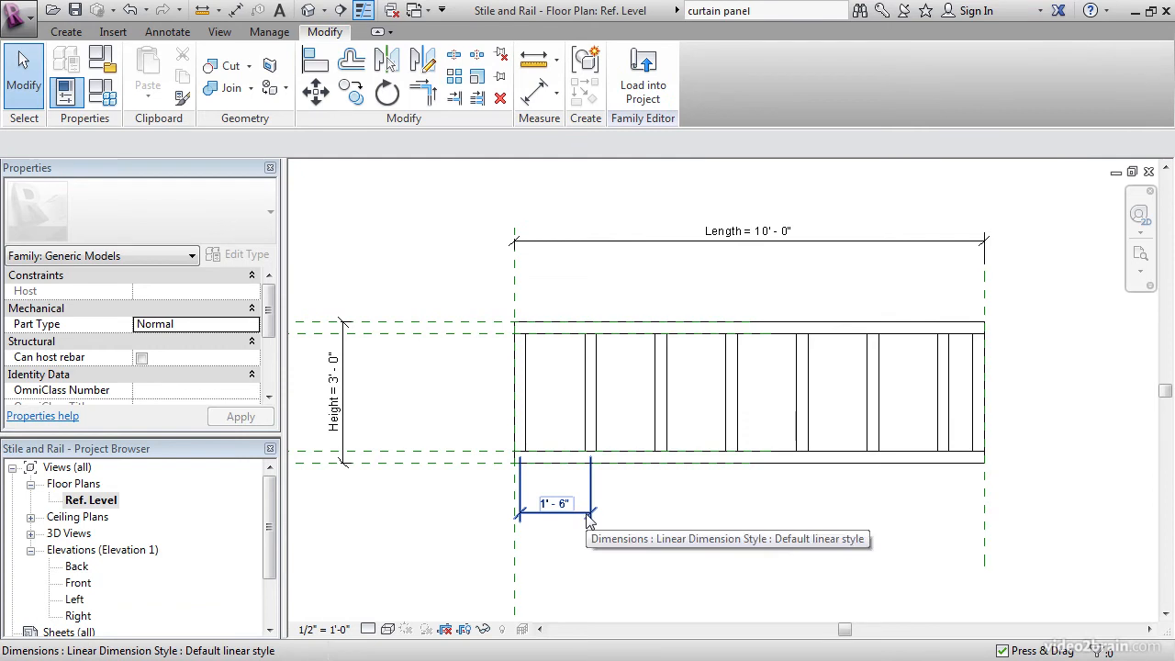
# Label the dimension between the first two stiles with Array Spacing
pyautogui.click(554, 504)
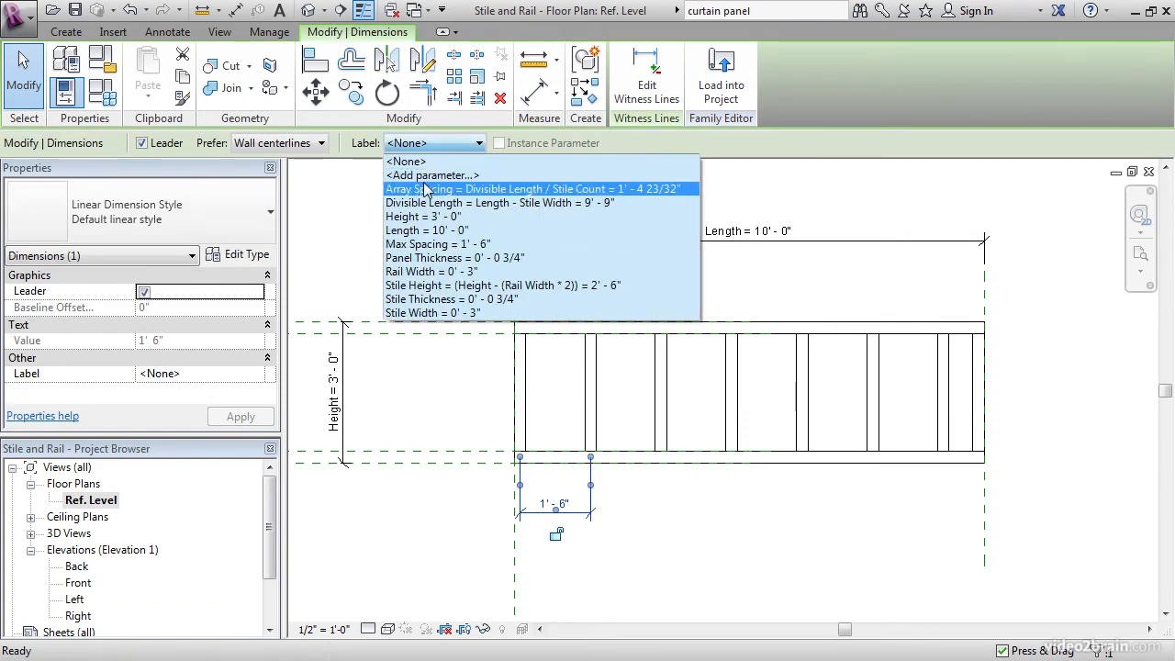
pyautogui.click(535, 189)
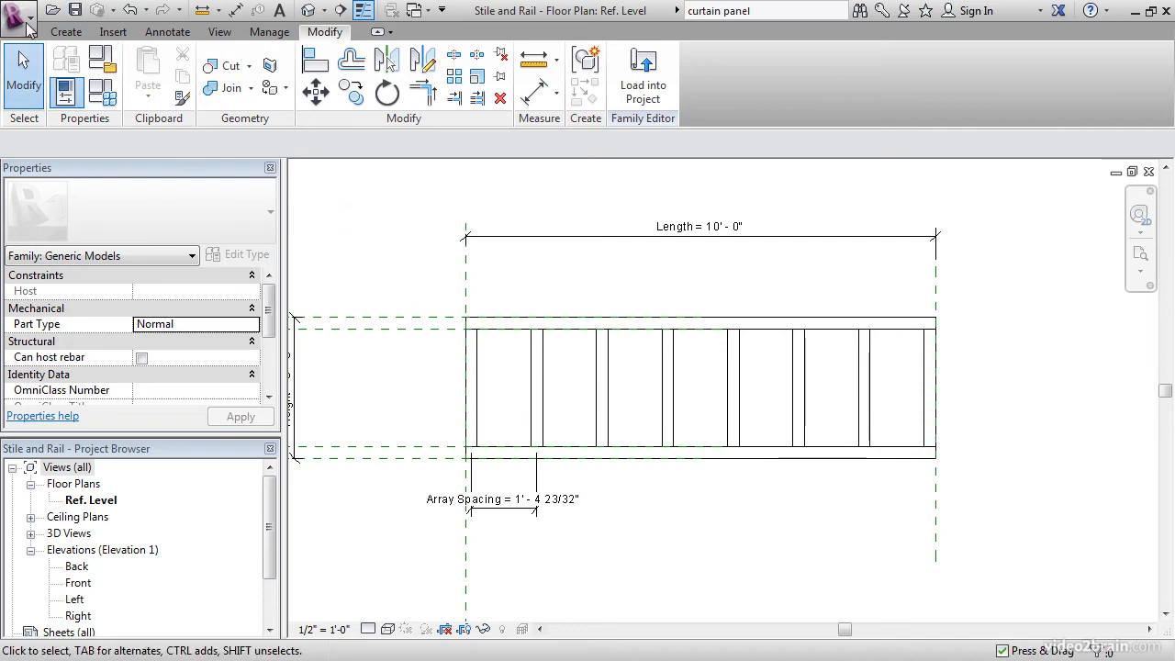
# Create a new project from the Architectural Template, then return to the family's plan view
pyautogui.click(18, 10)
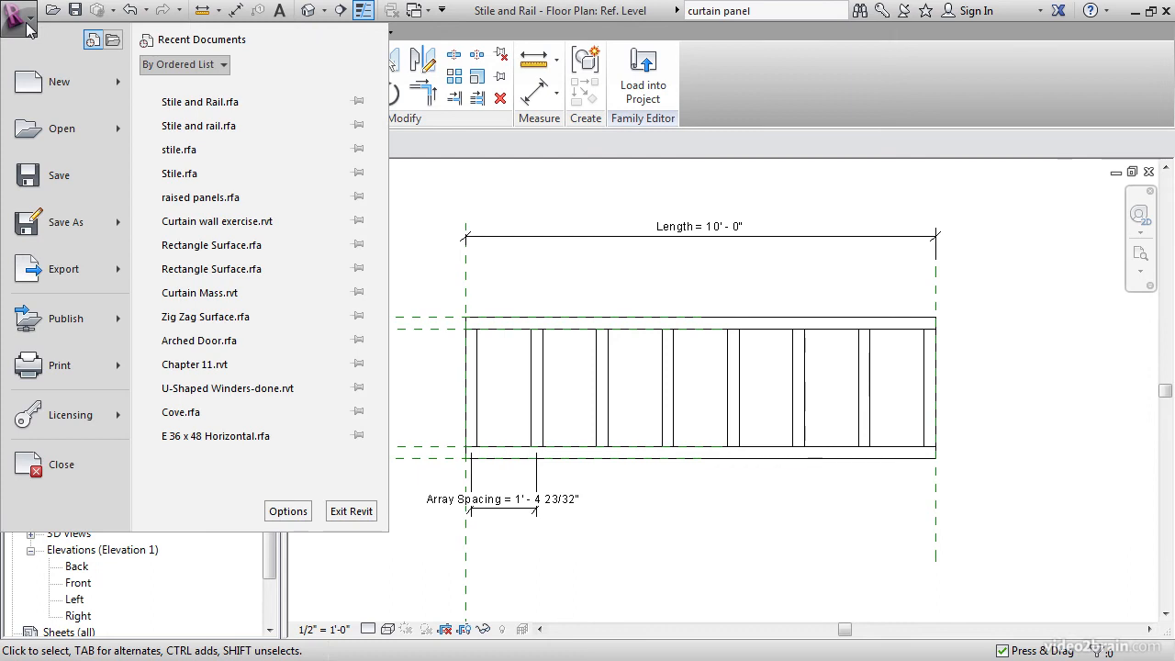
pyautogui.moveTo(58, 81)
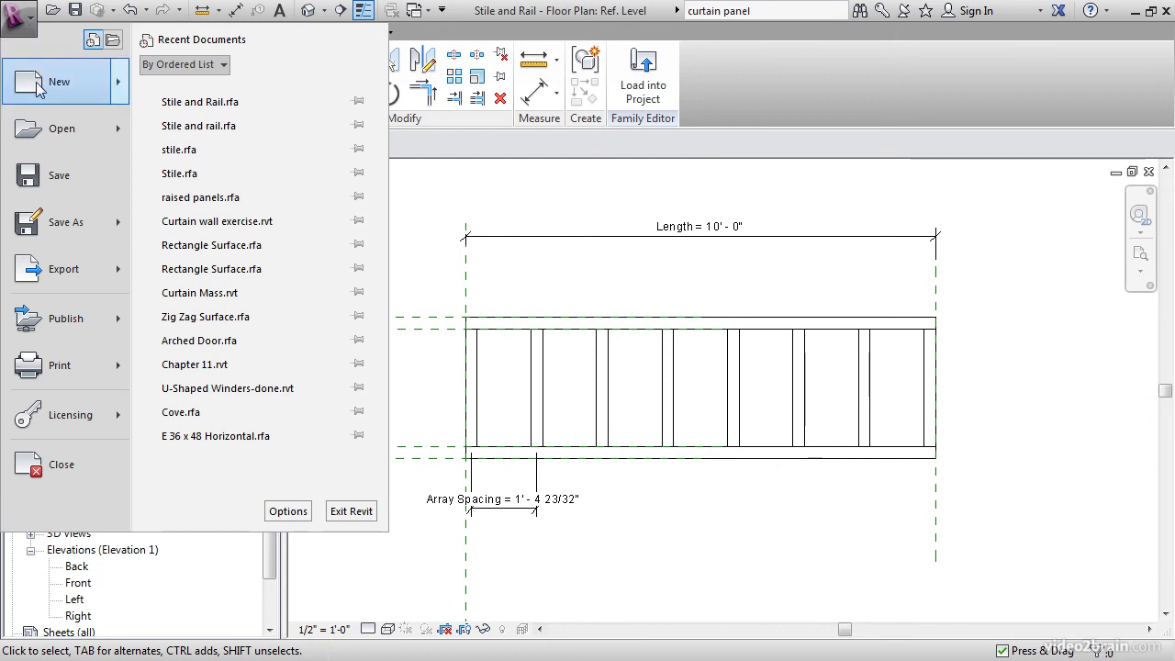
pyautogui.click(59, 81)
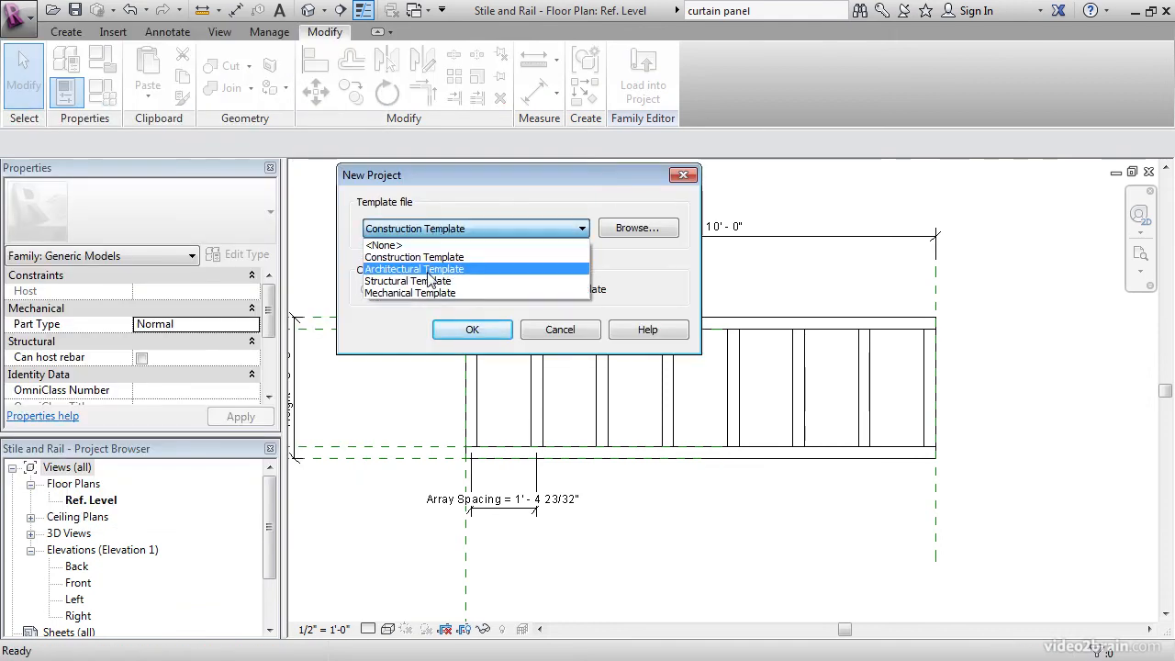
pyautogui.click(414, 268)
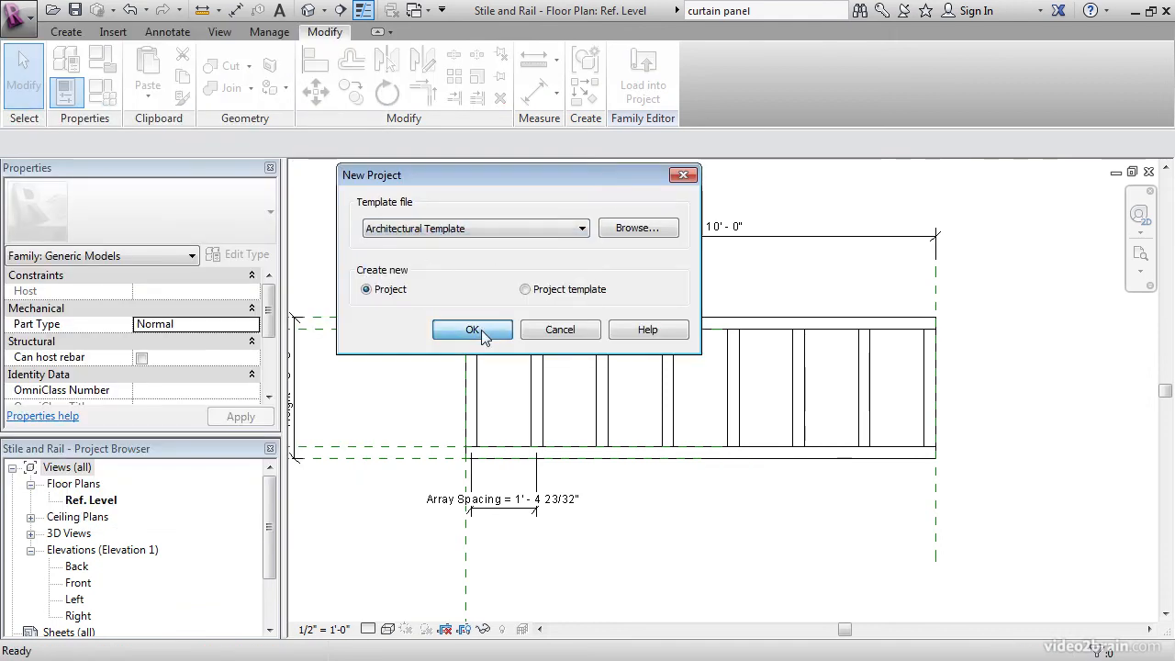
pyautogui.click(472, 329)
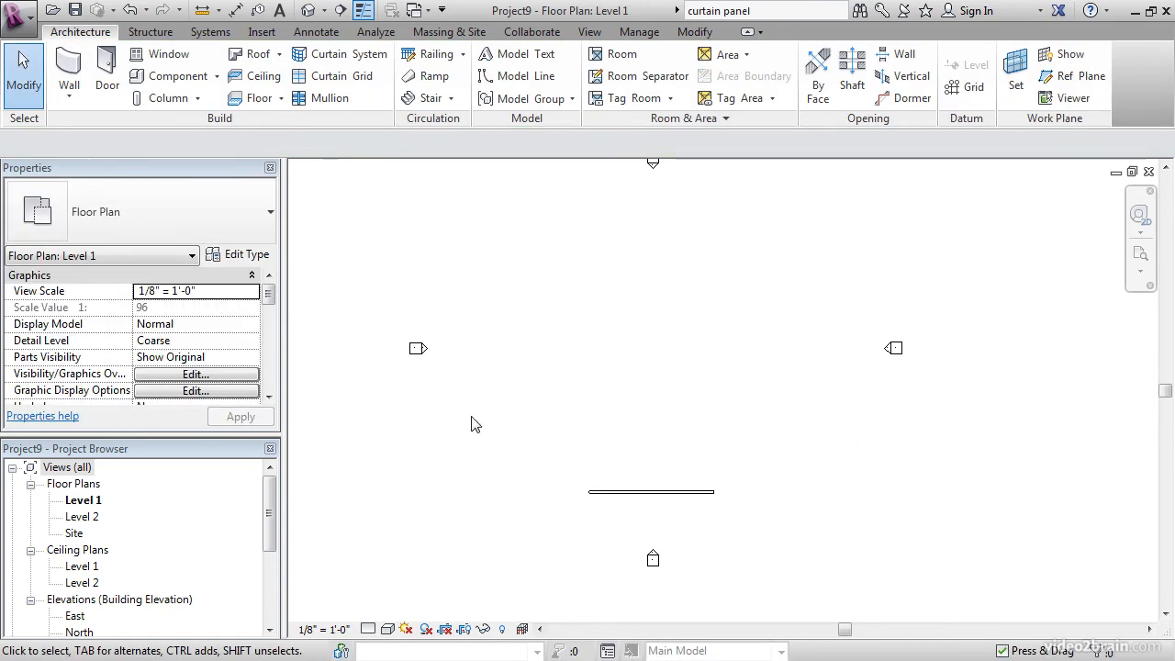
pyautogui.doubleClick(80, 599)
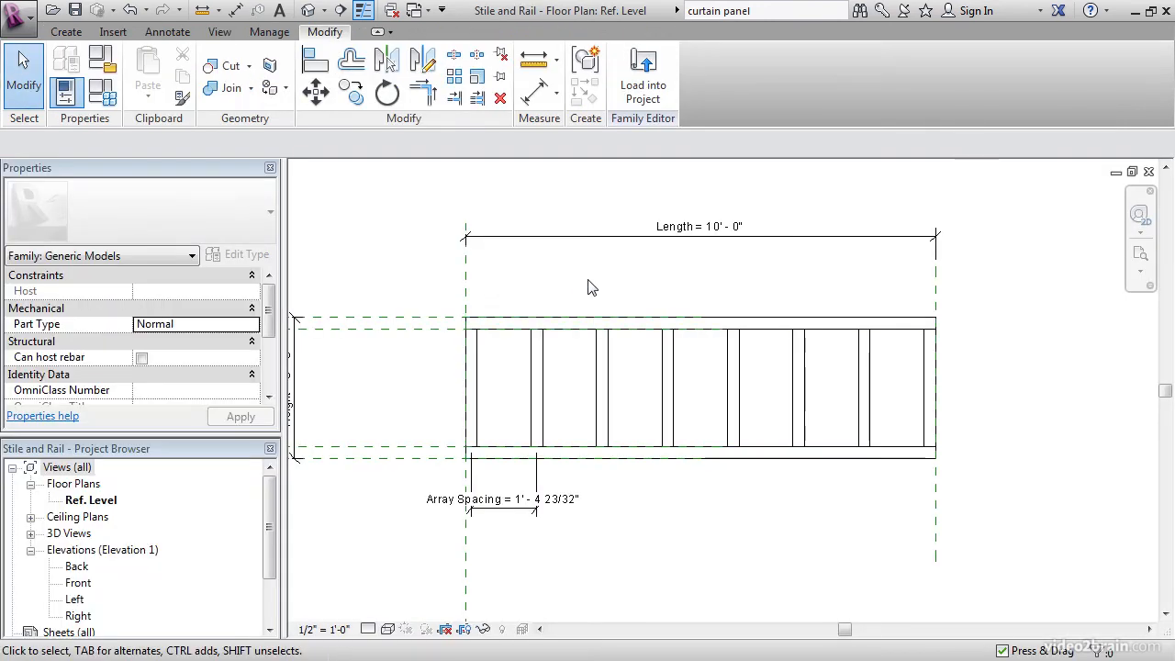
pyautogui.moveTo(643, 69)
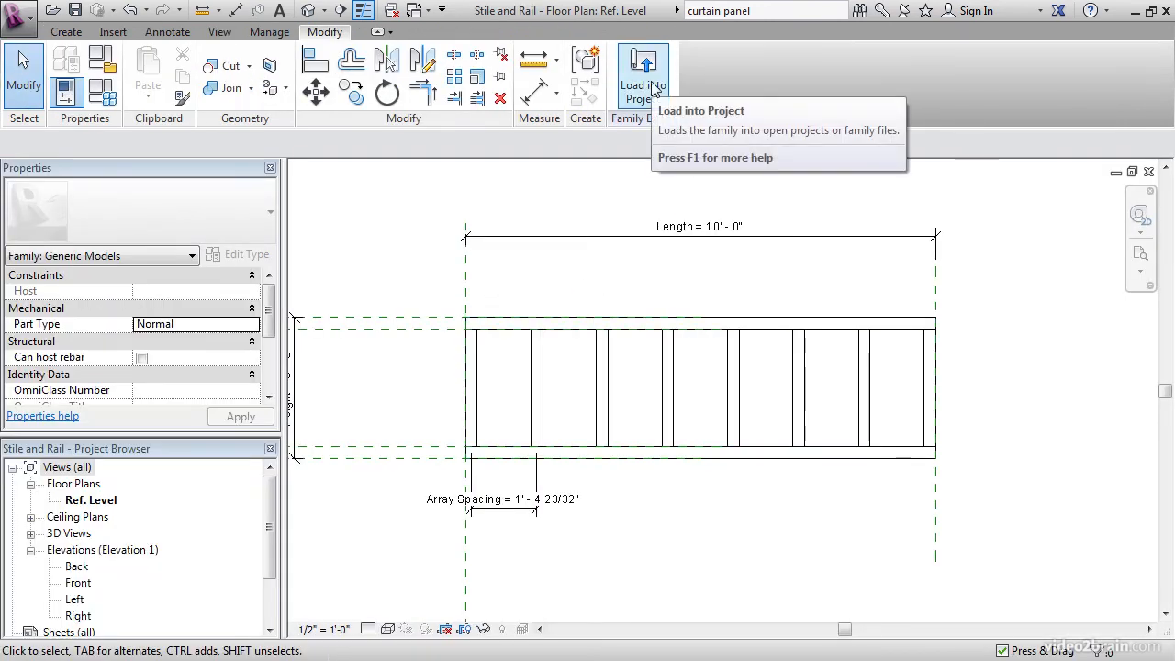
pyautogui.moveTo(640, 293)
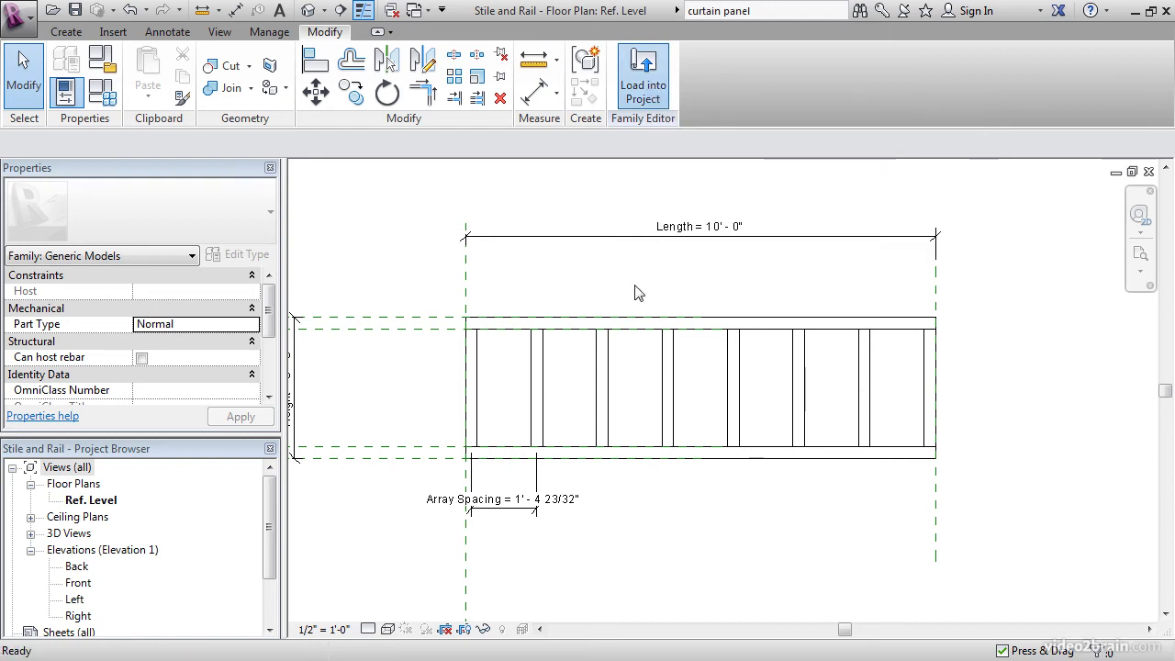
# Load the Stile and Rail family into the project and open the South elevation
pyautogui.click(643, 78)
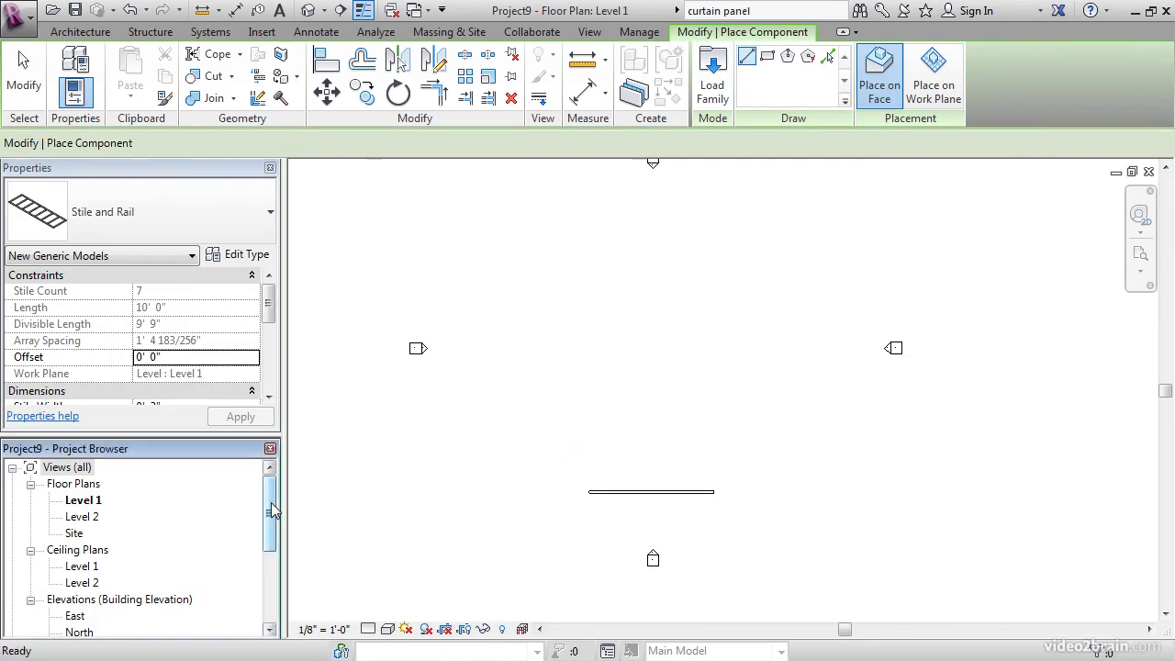
pyautogui.click(79, 549)
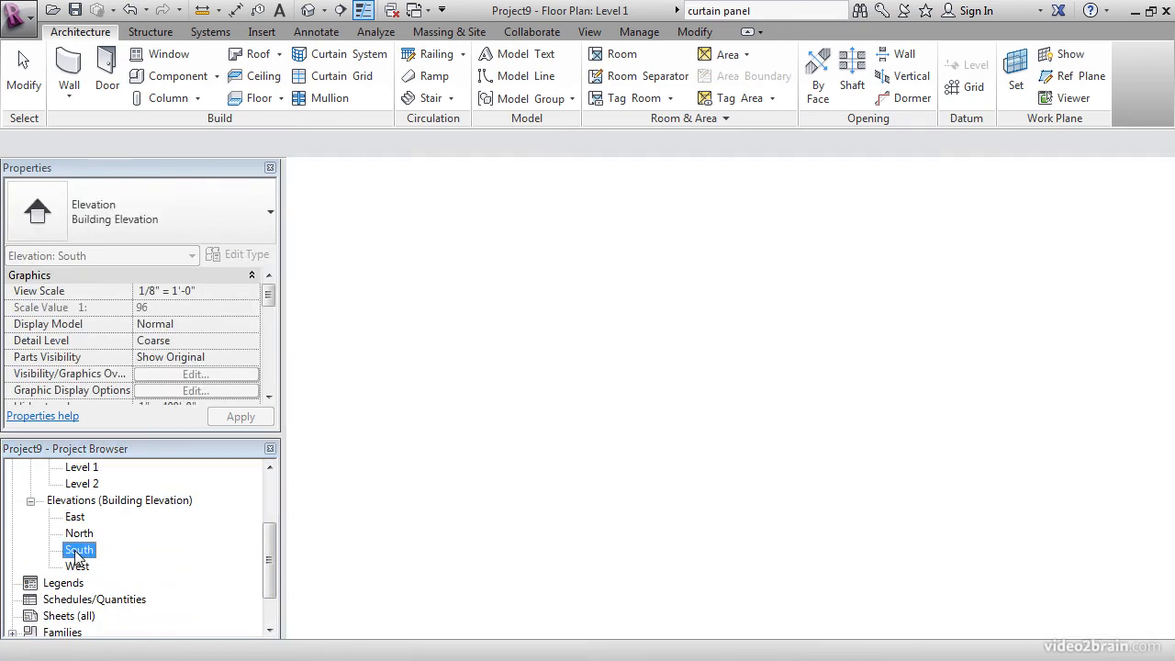
pyautogui.doubleClick(79, 549)
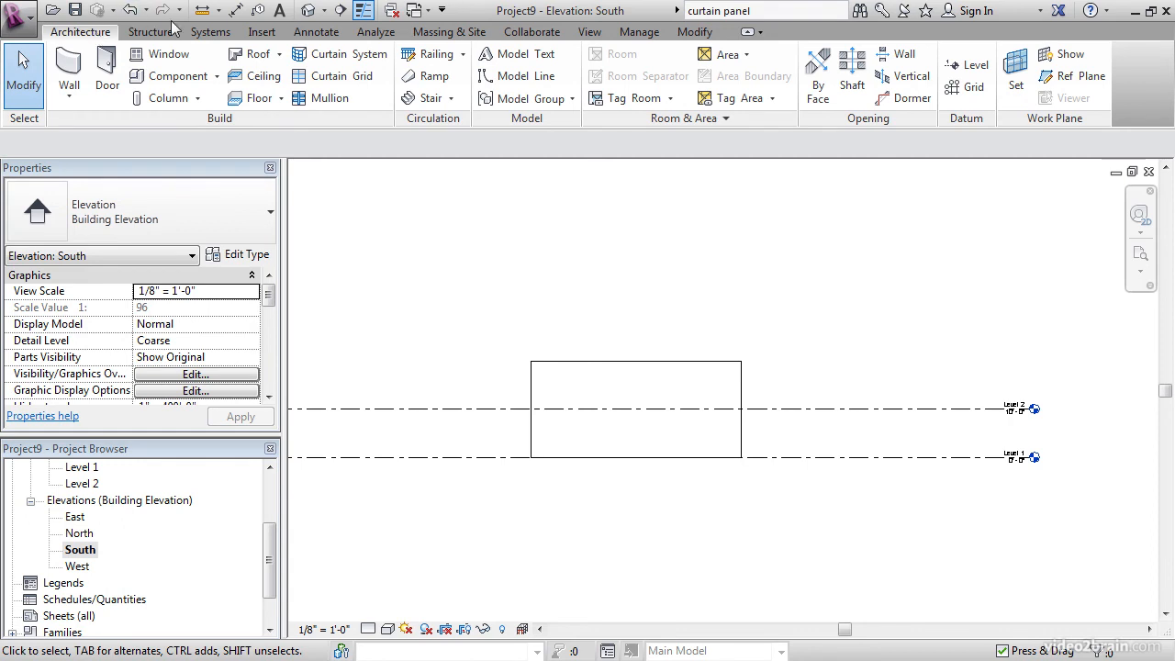
# Host the Stile and Rail family by picking the wall face as the work plane
pyautogui.click(1016, 77)
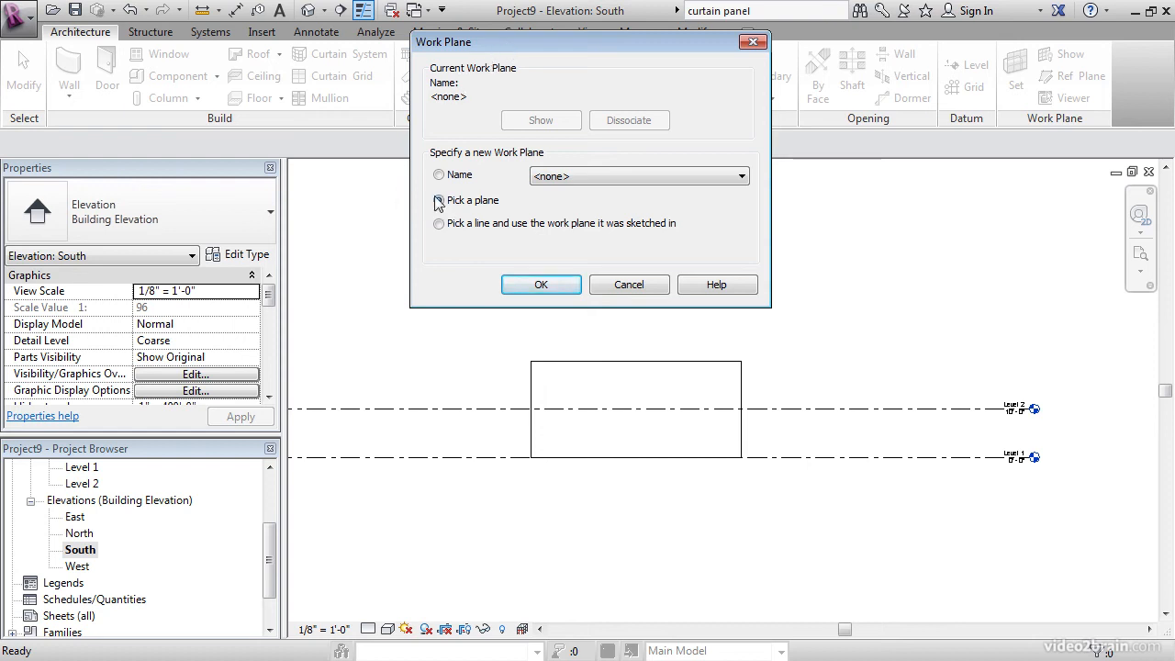
pyautogui.click(541, 284)
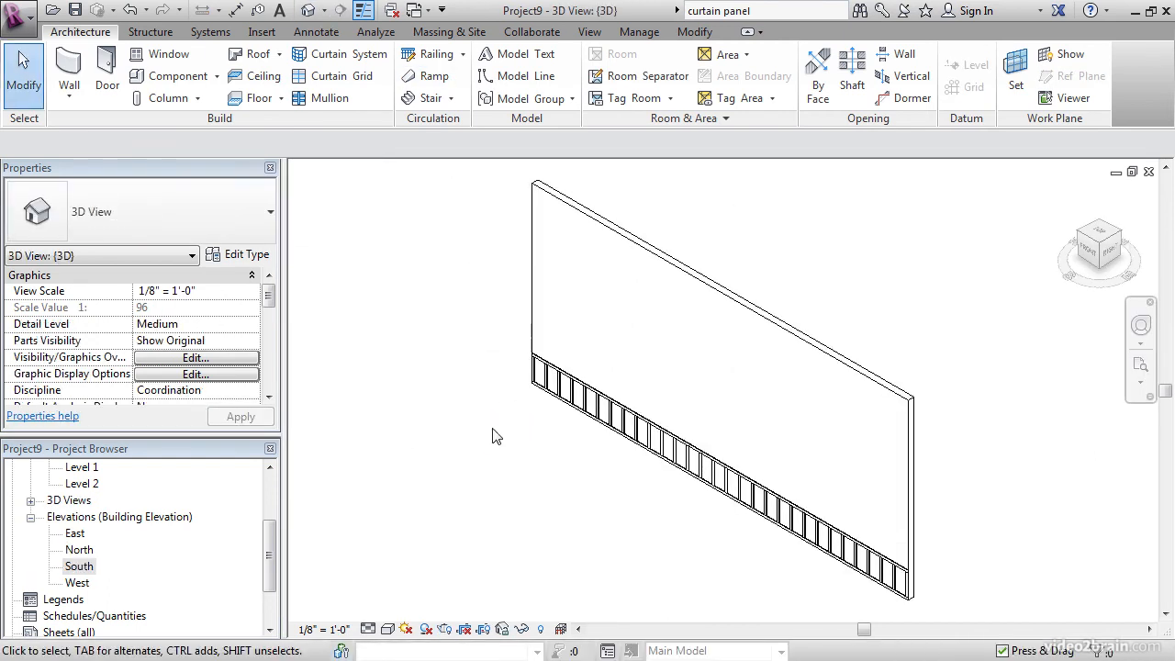
pyautogui.moveTo(495, 437); pyautogui.dragTo(751, 427)
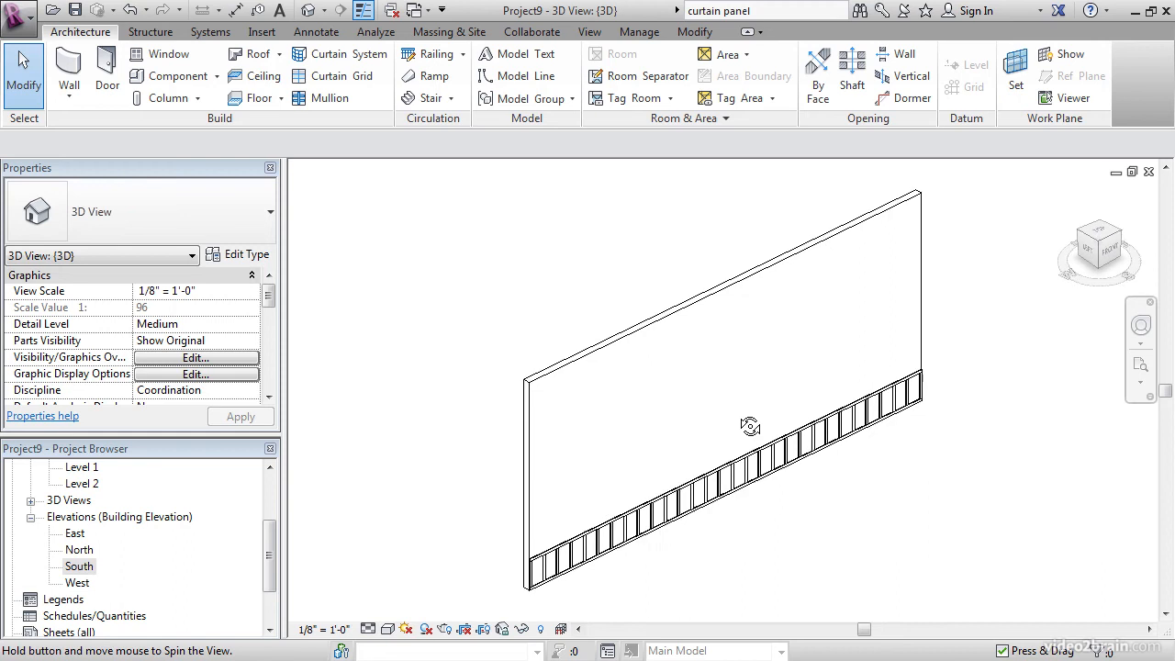
pyautogui.moveTo(750, 426); pyautogui.dragTo(709, 484)
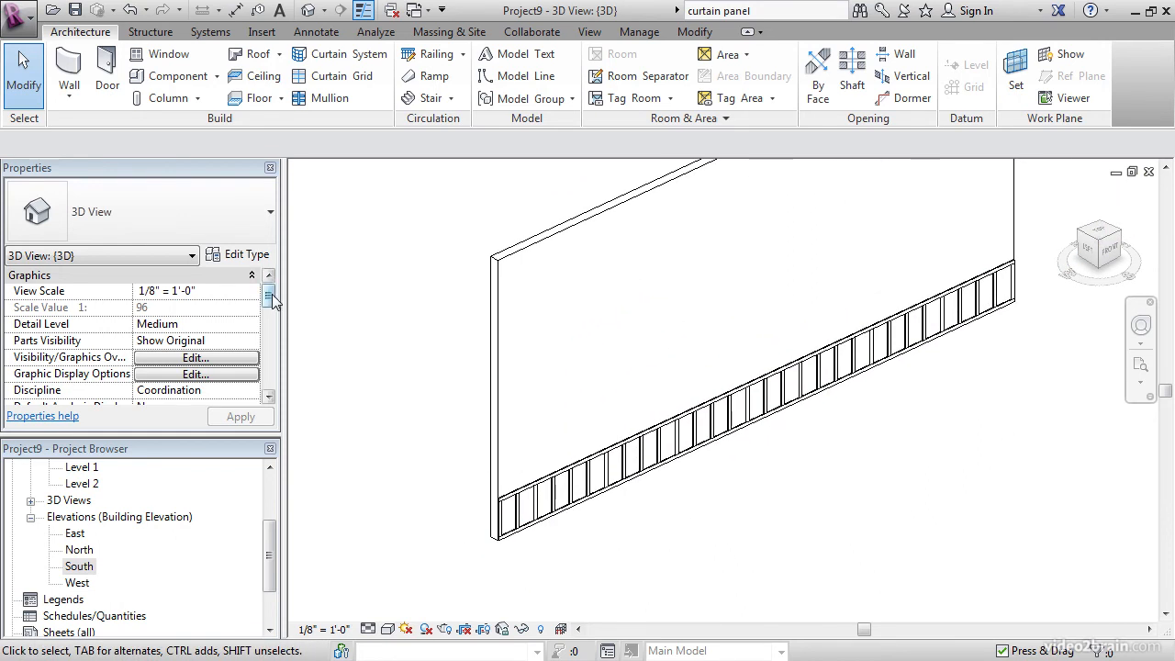
pyautogui.scroll(-3)
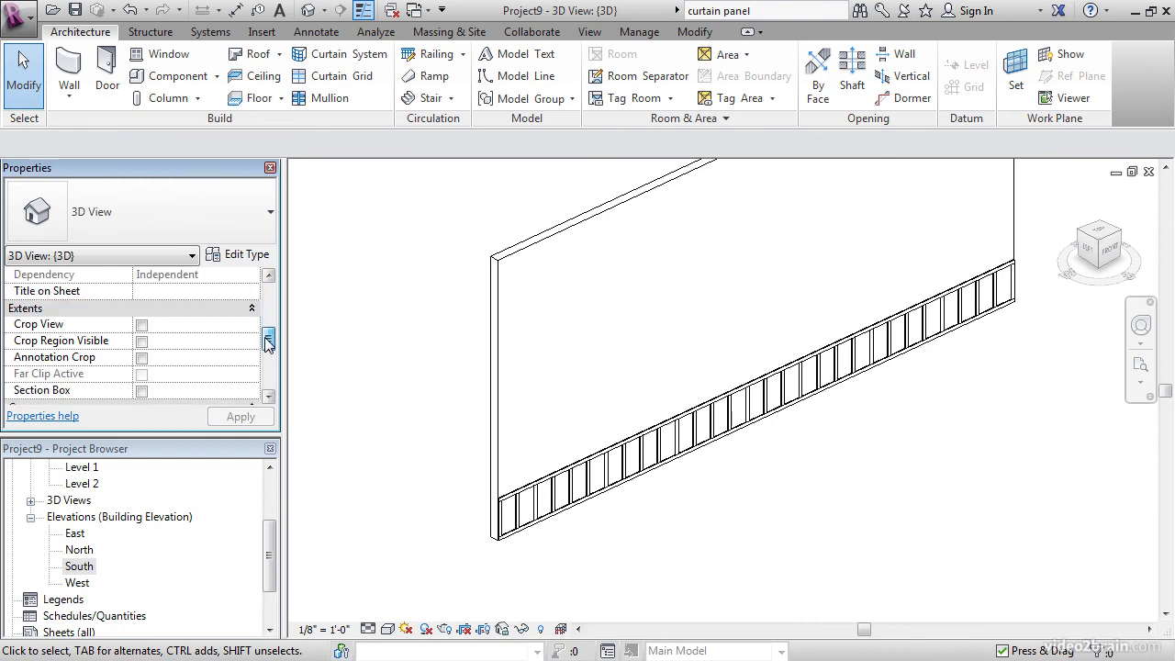
pyautogui.scroll(-3)
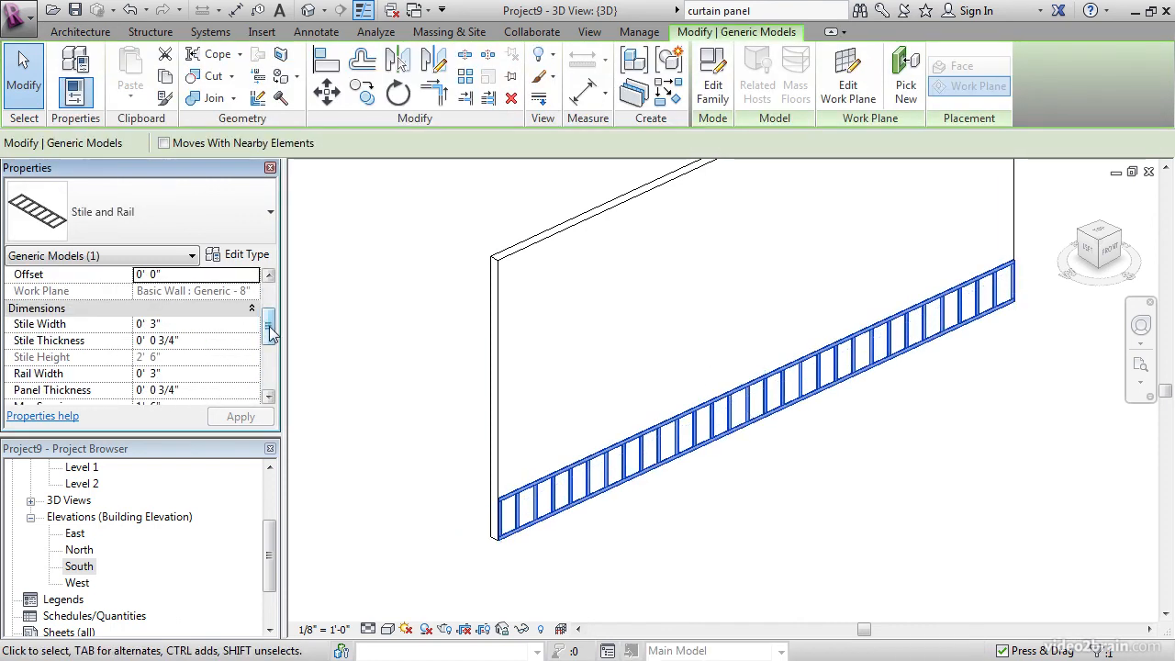
pyautogui.scroll(-3)
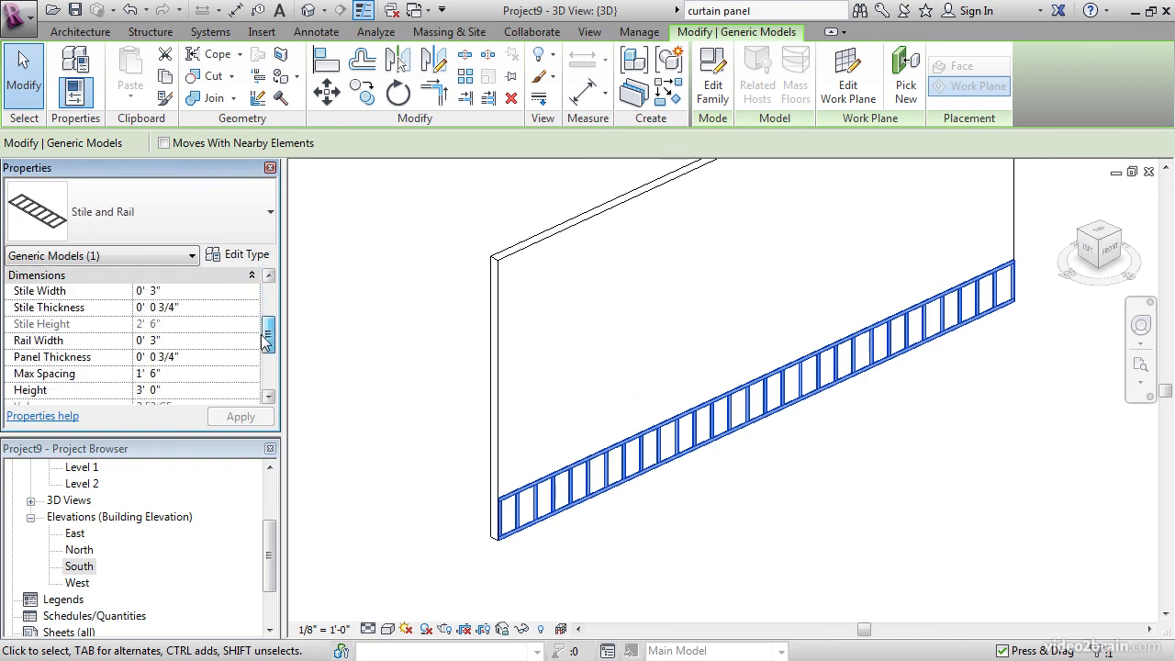